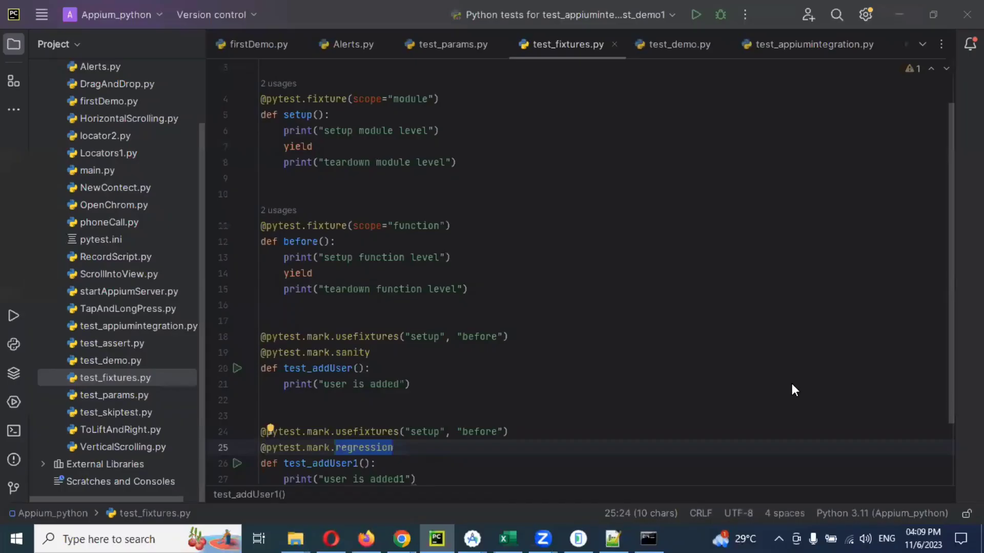
Step: Reach the project's Python Interpreter settings and the installable-packages search
left_click(557, 336)
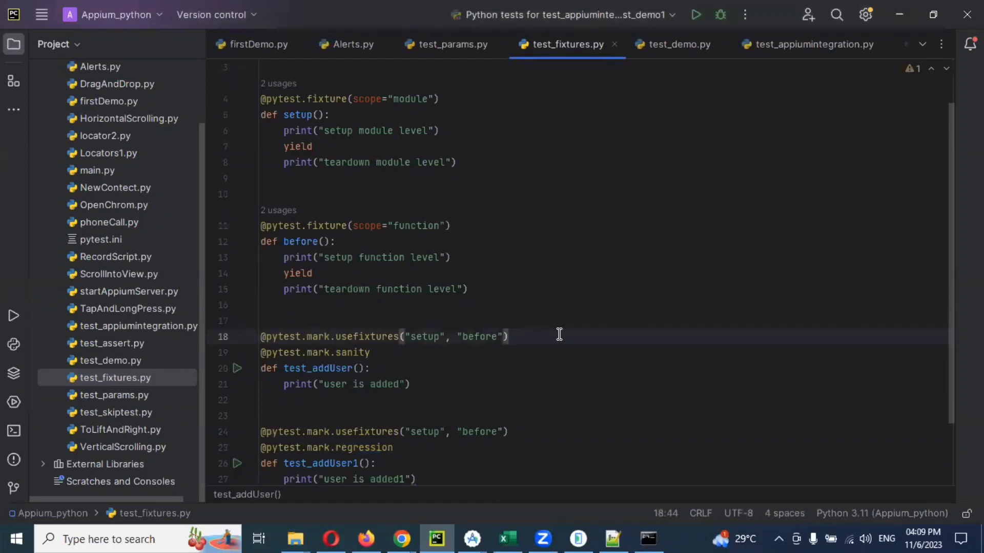
left_click(508, 337)
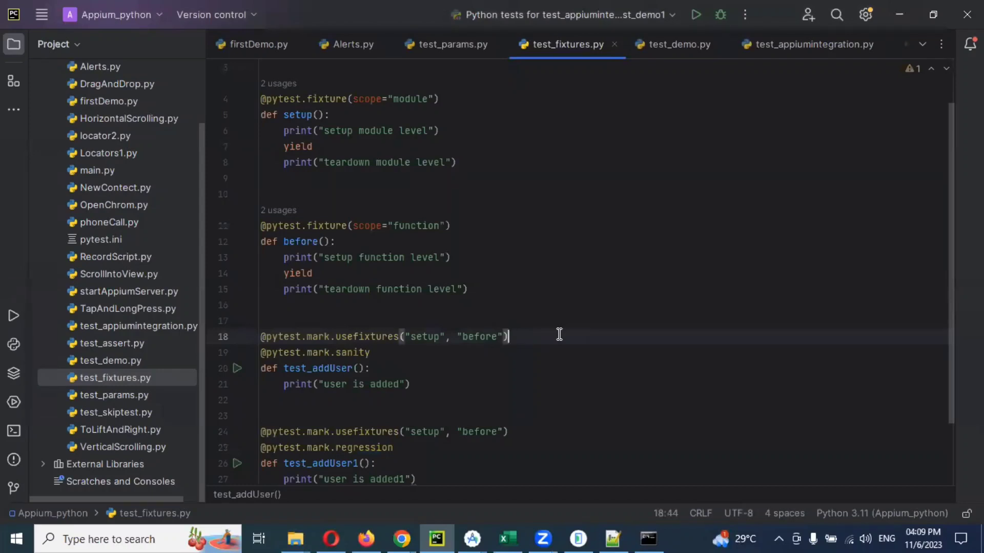
mouse_move(35, 6)
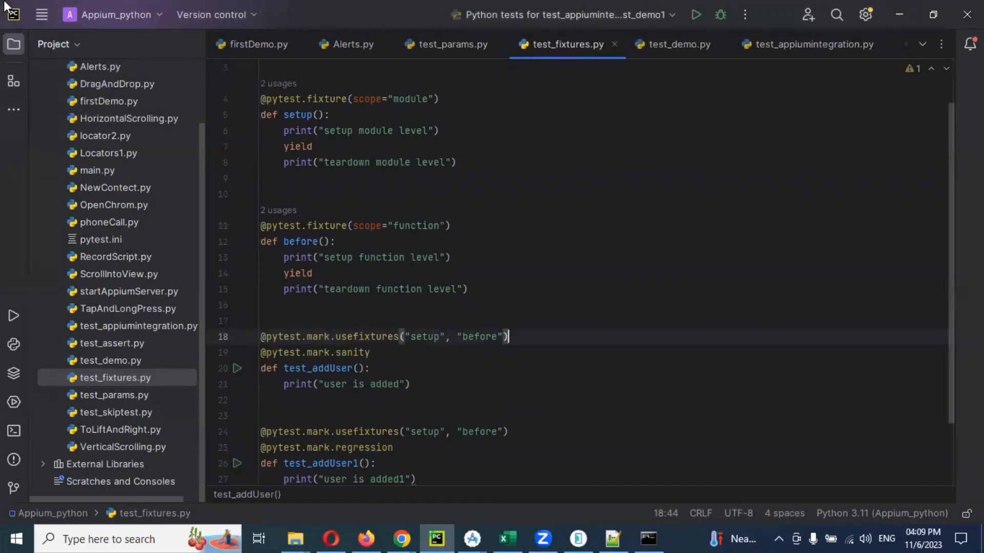
left_click(44, 14)
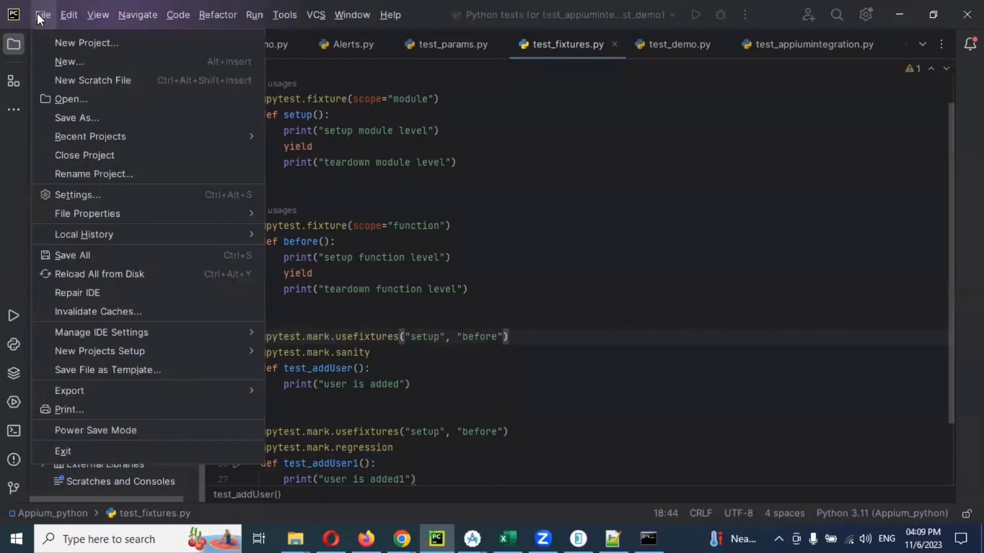
mouse_move(77, 195)
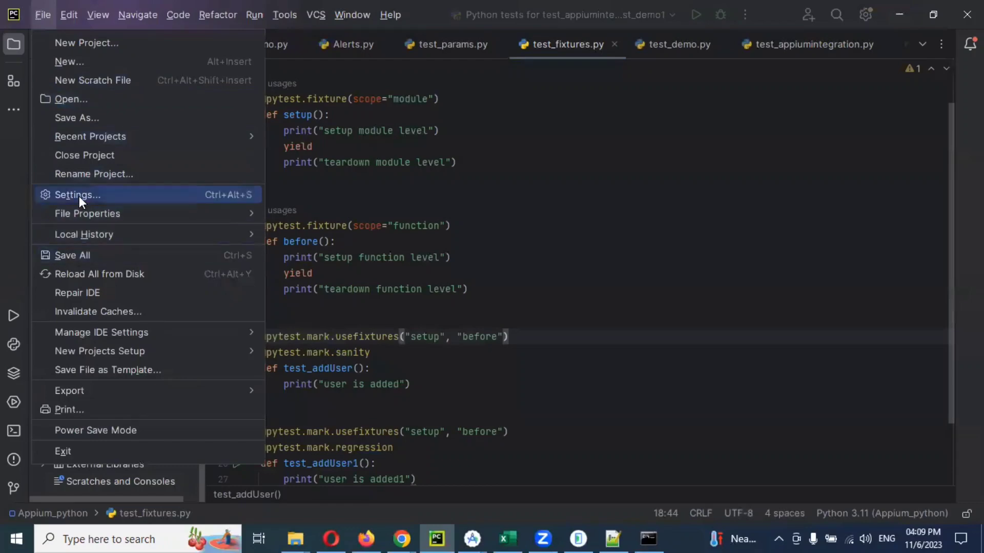
left_click(76, 195)
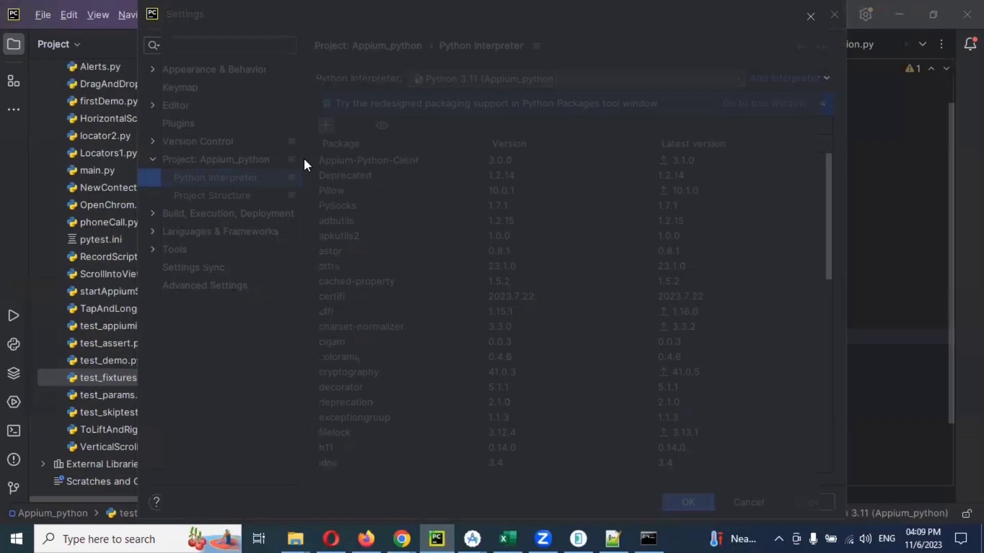
left_click(325, 125)
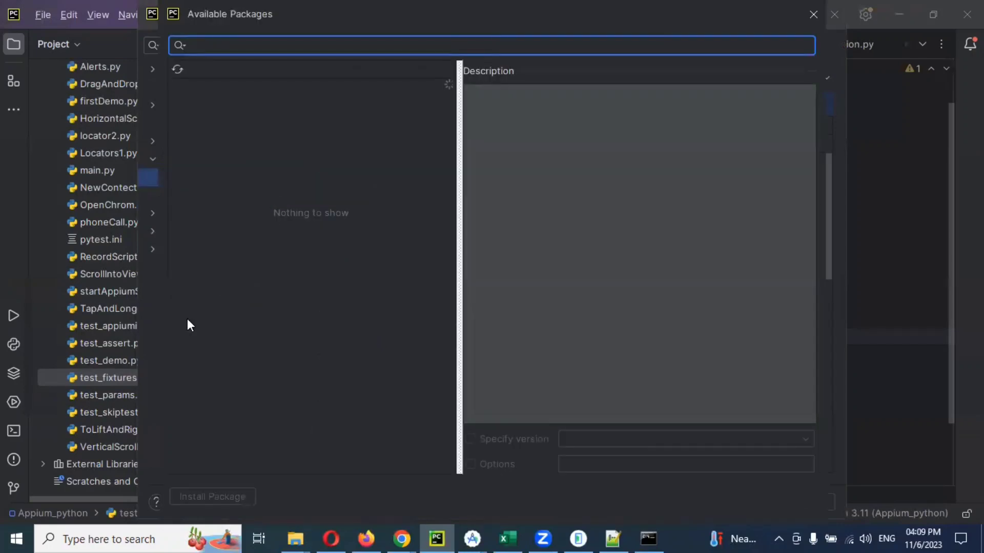
Step: Find pytest-html, install it into the interpreter, and close the dialogs back to the code
type("pytest")
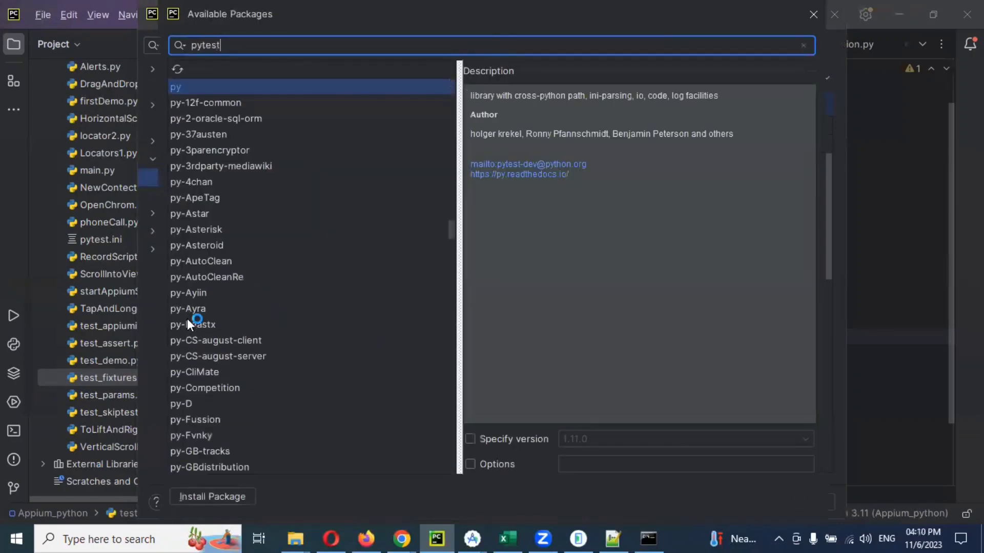
type("-h")
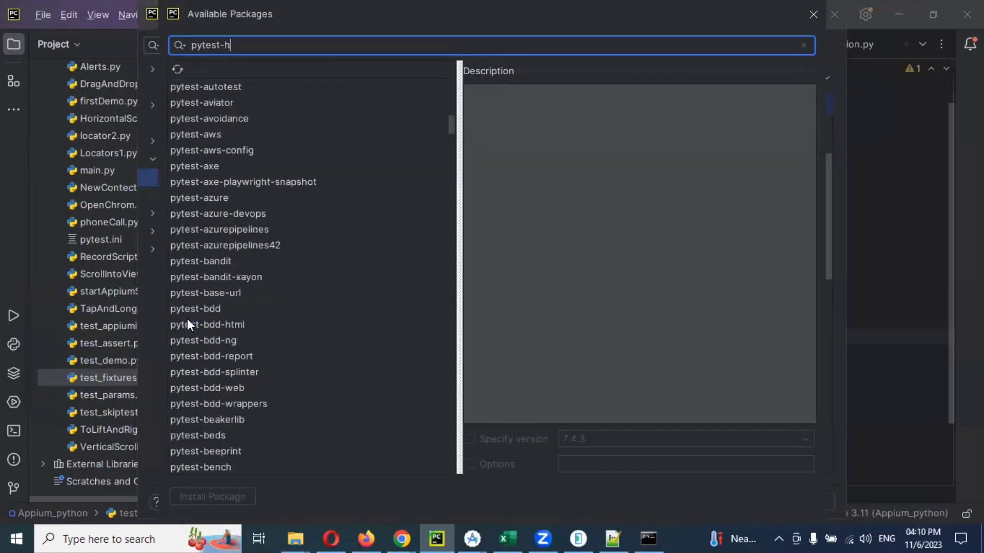
type("tml")
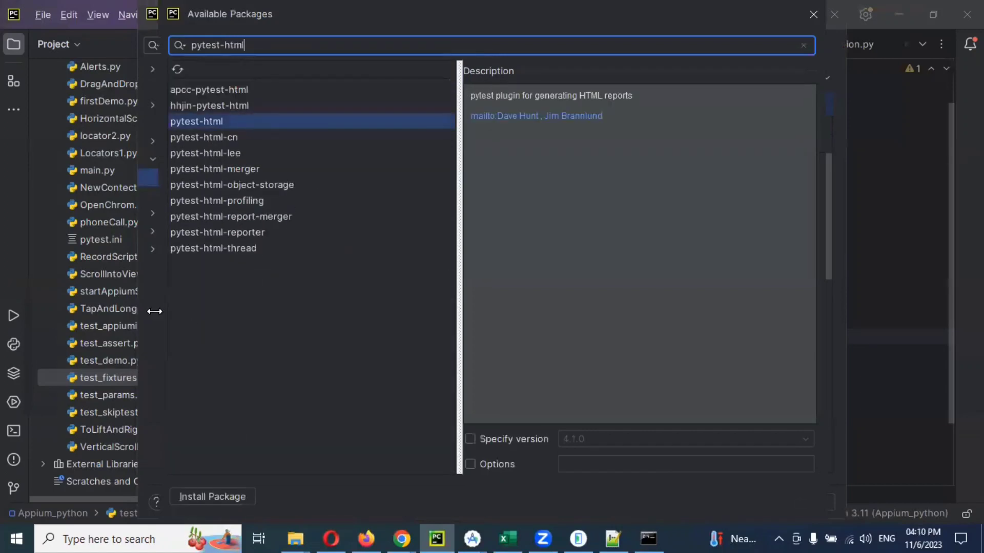
mouse_move(211, 489)
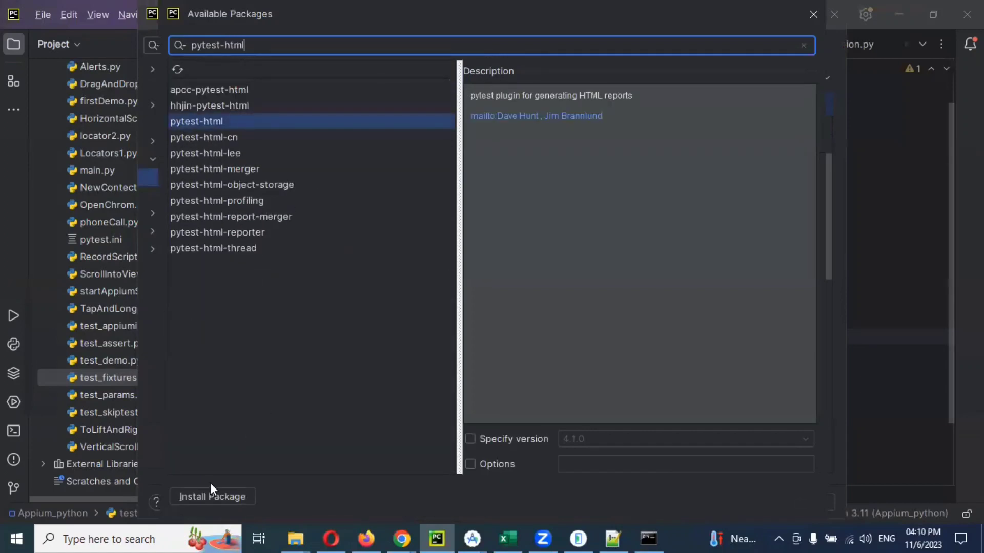
left_click(212, 496)
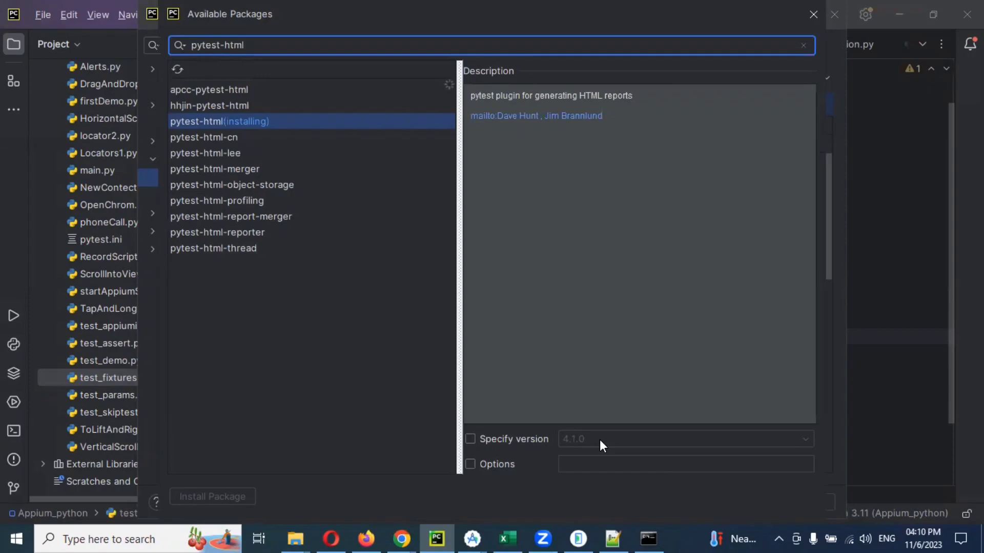
mouse_move(319, 494)
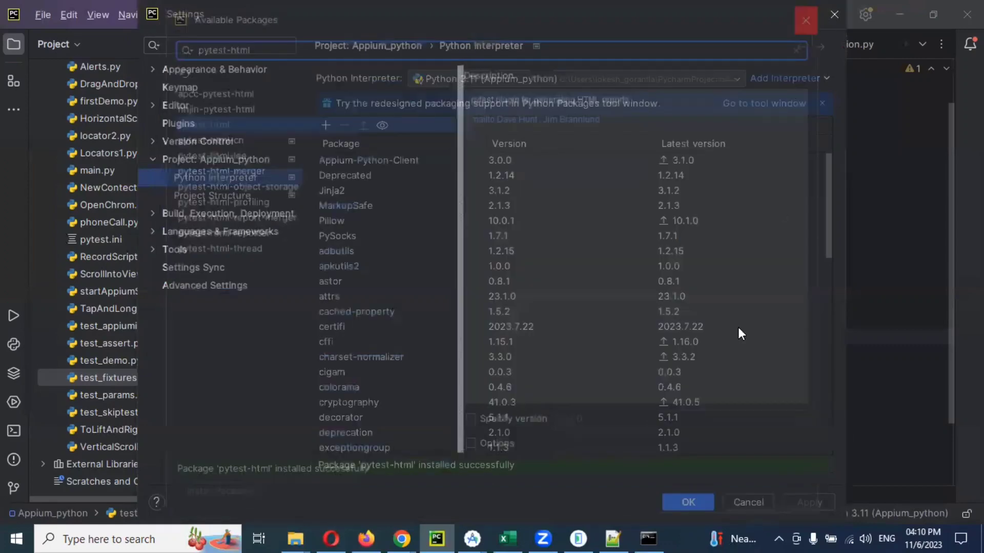
left_click(686, 502)
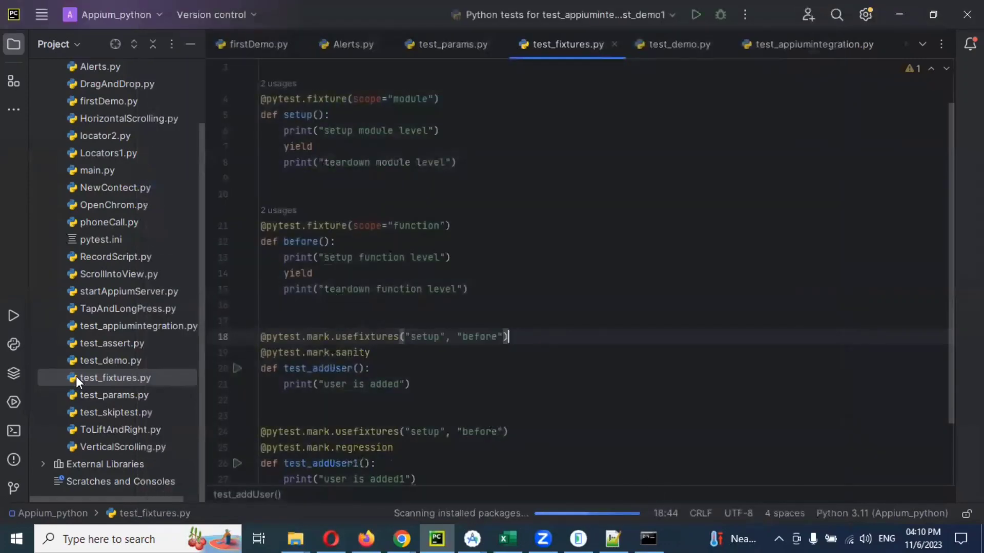
Step: Run pip install pytest-html in the terminal, confirming requirements already satisfied, then clear it
left_click(14, 431)
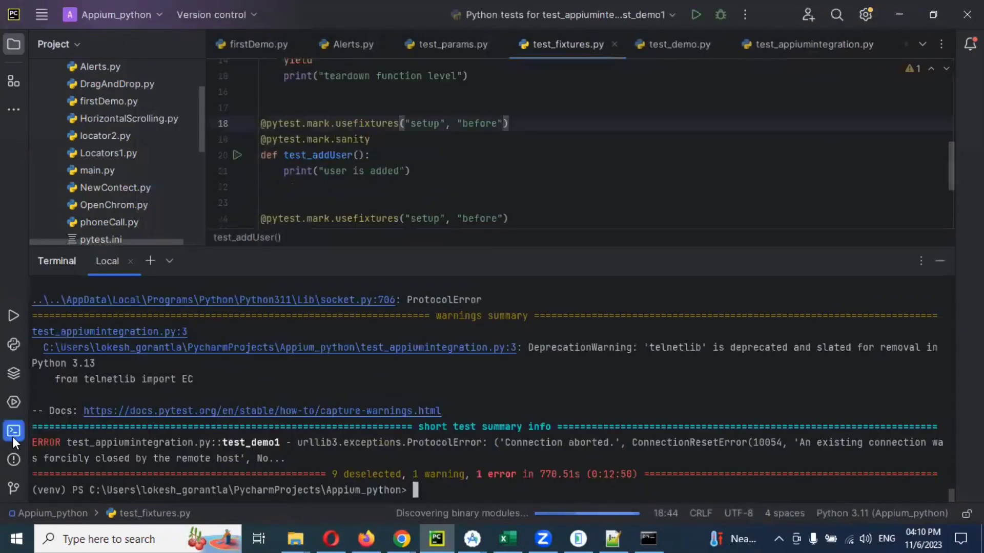
type("c")
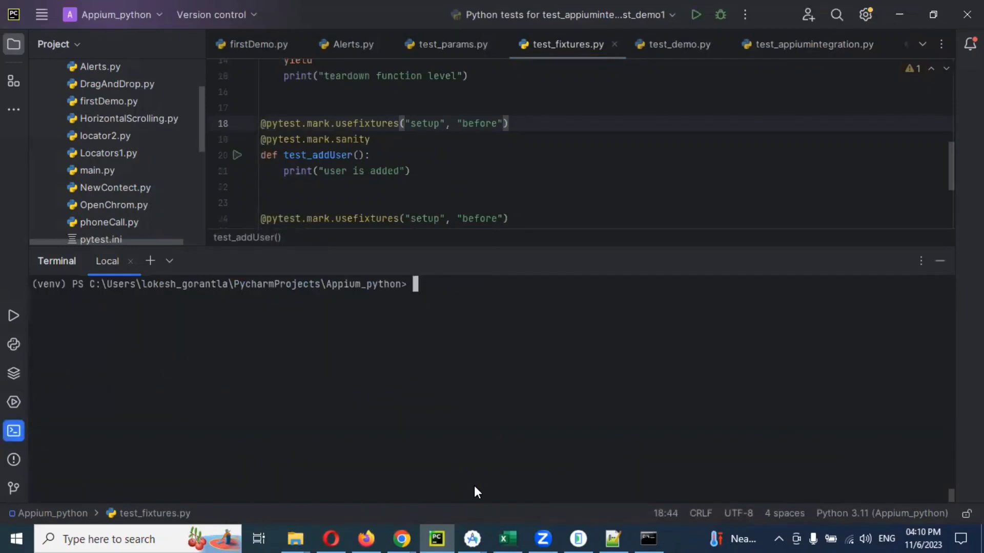
type("pip")
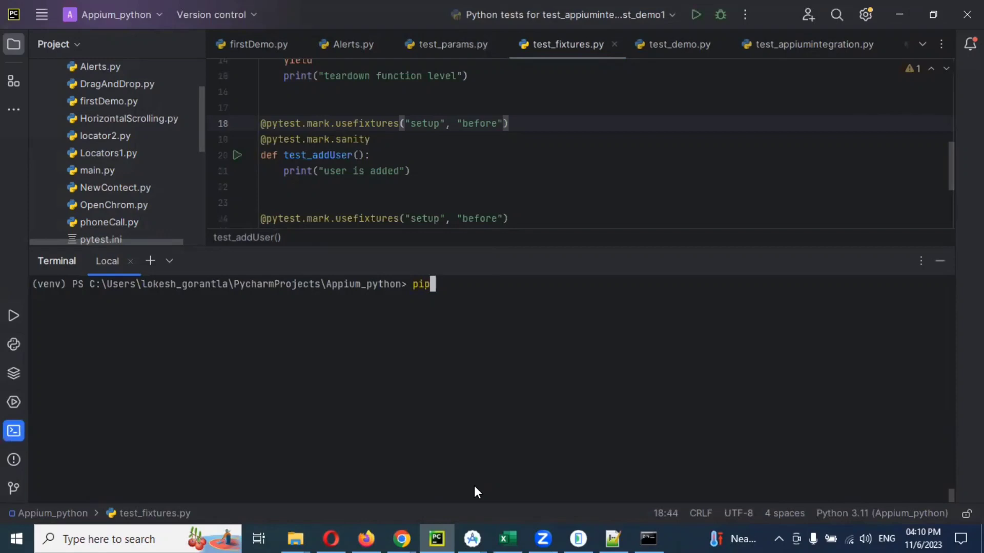
type("insta")
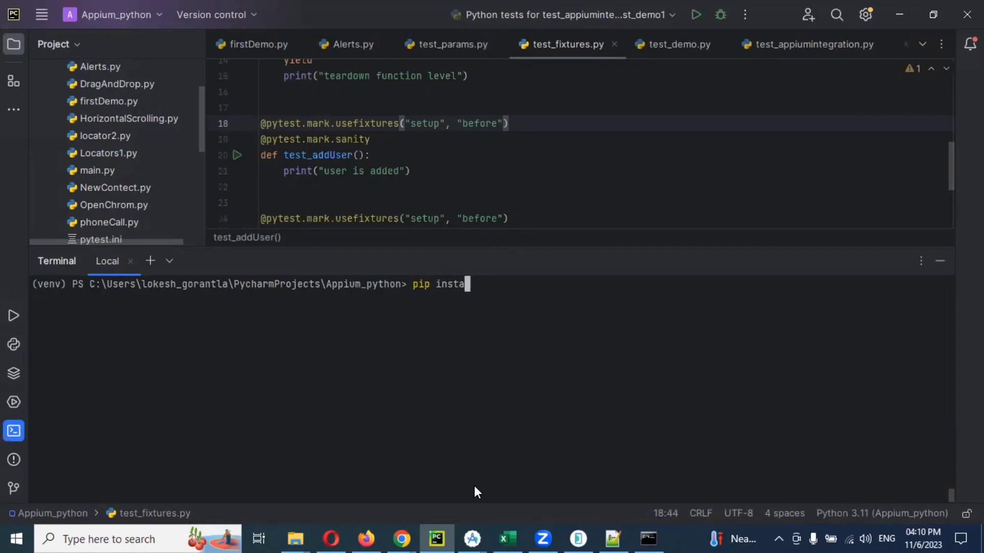
type("ll p")
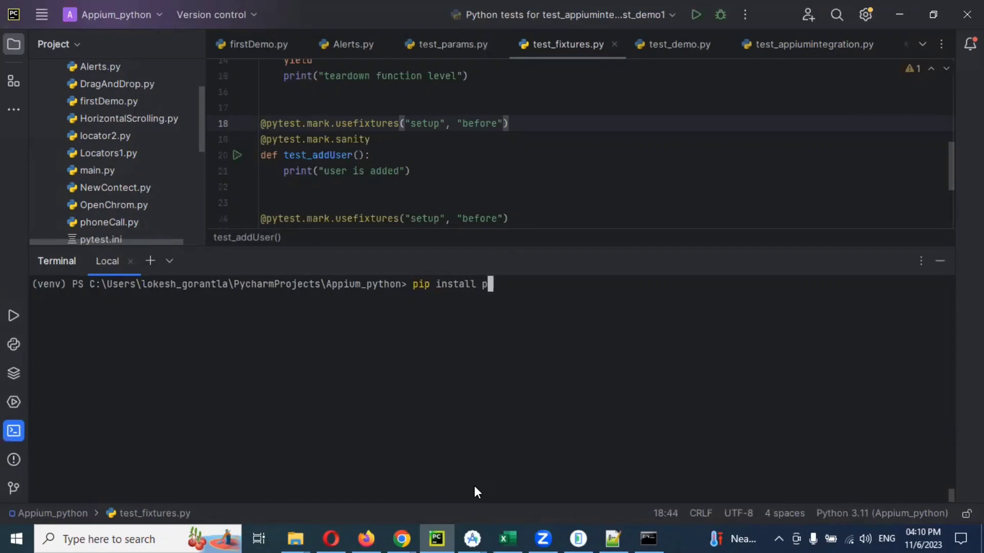
type("ytest-")
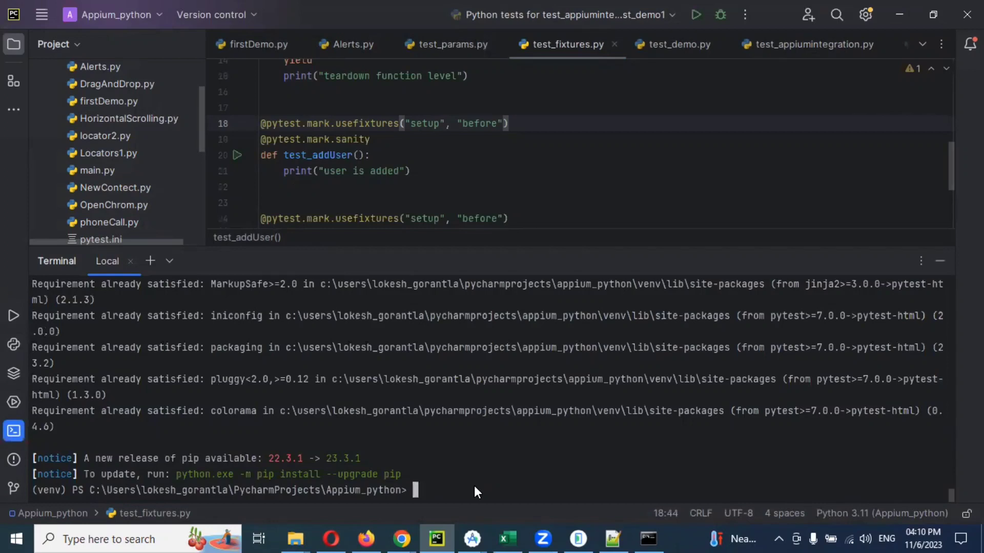
mouse_move(548, 329)
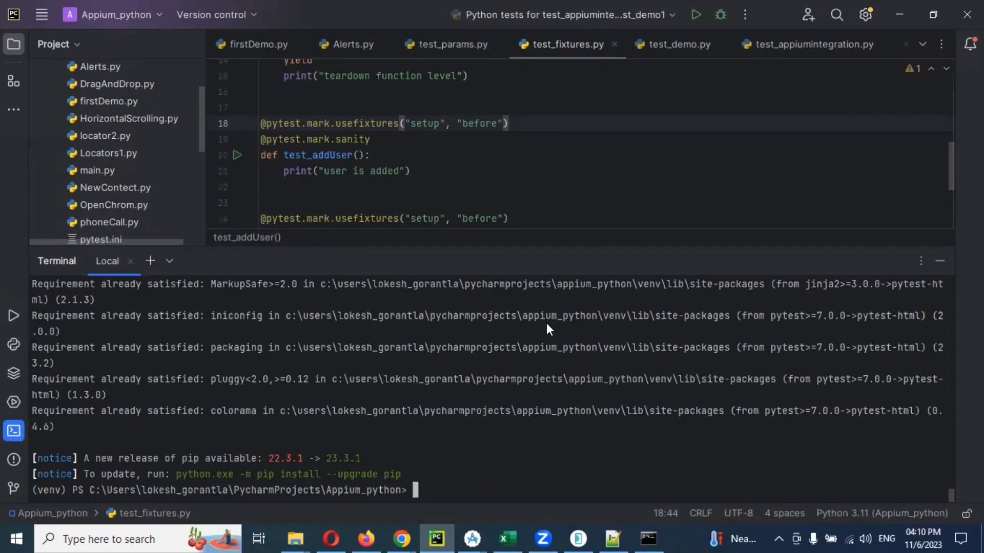
mouse_move(777, 322)
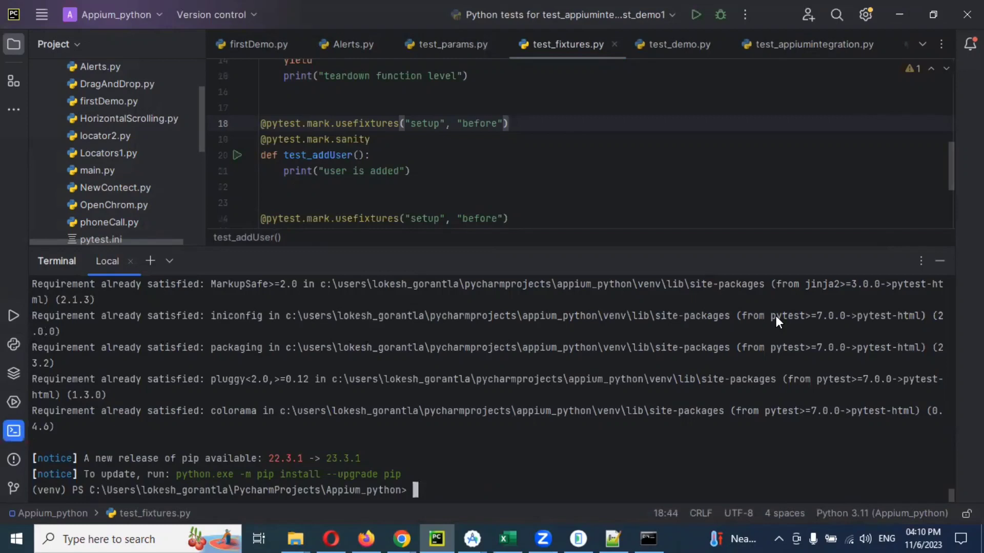
type("cler")
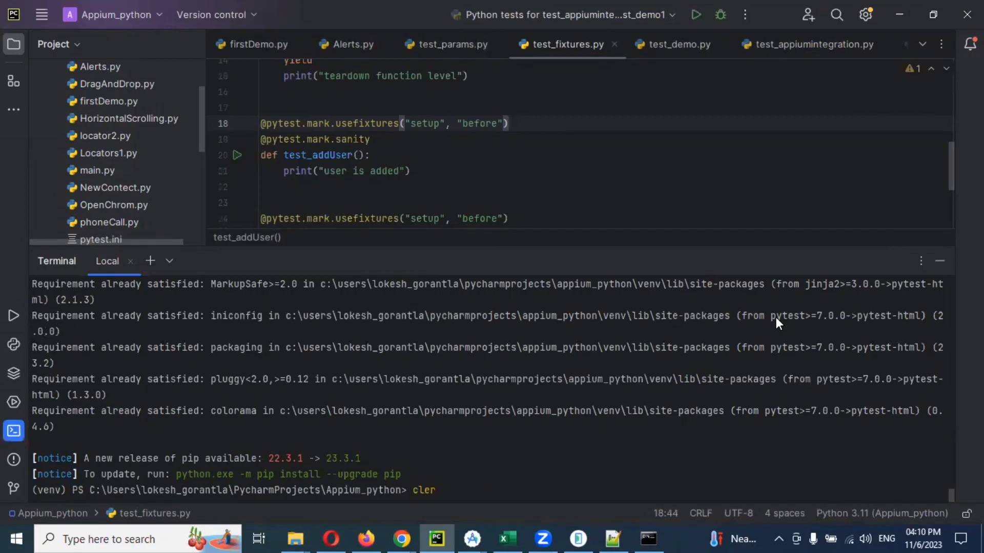
key("Return")
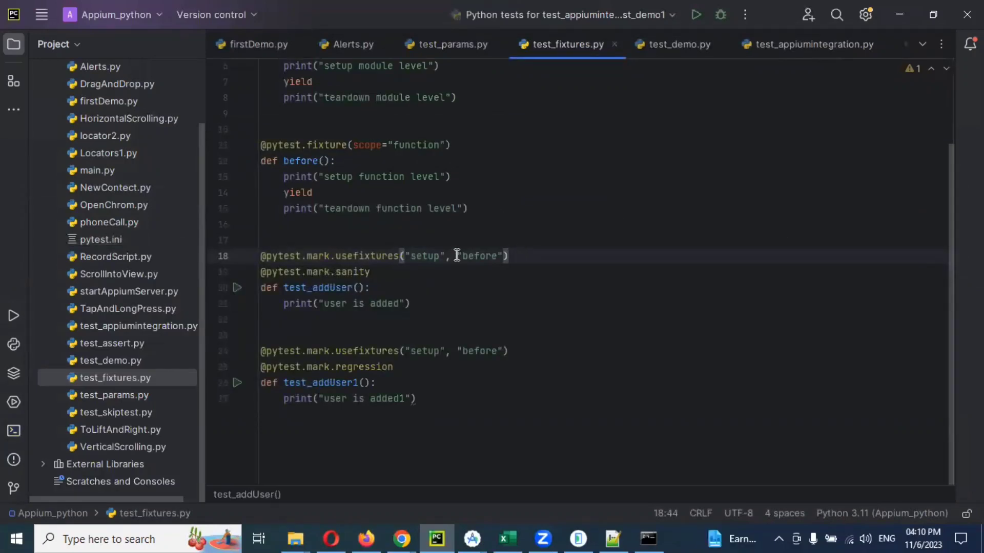
Step: Review test_appiumintegration.py and test_demo.py, then bring the terminal panel back up
left_click(806, 44)
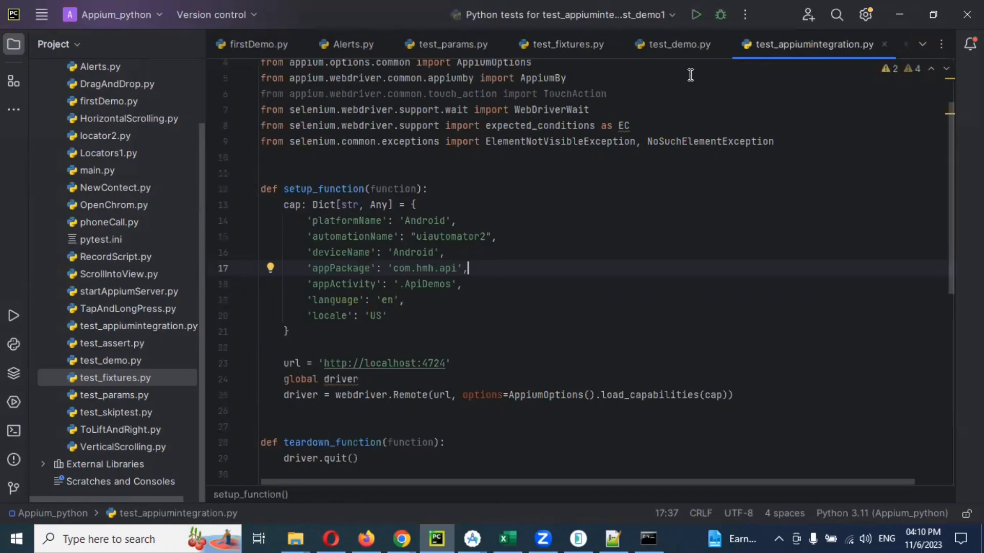
left_click(677, 44)
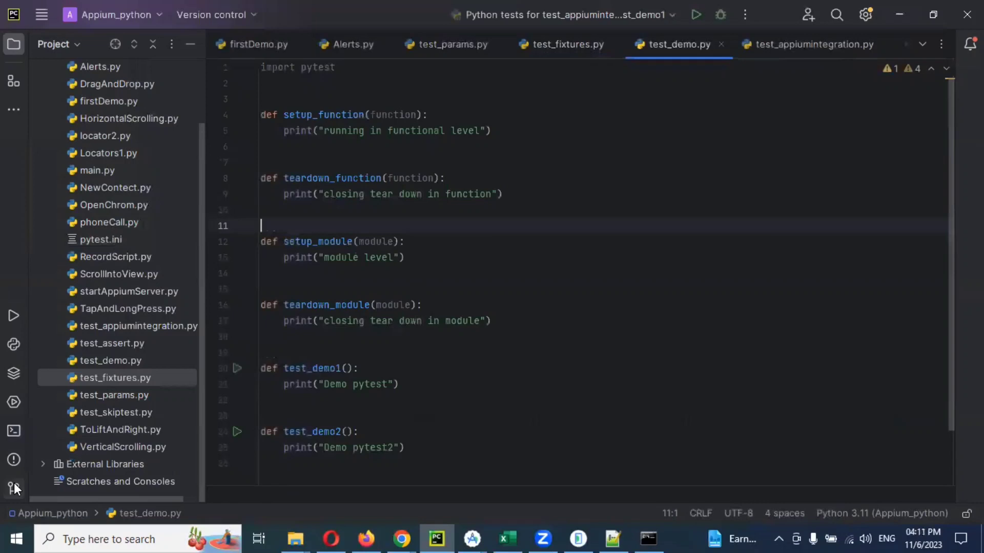
left_click(13, 431)
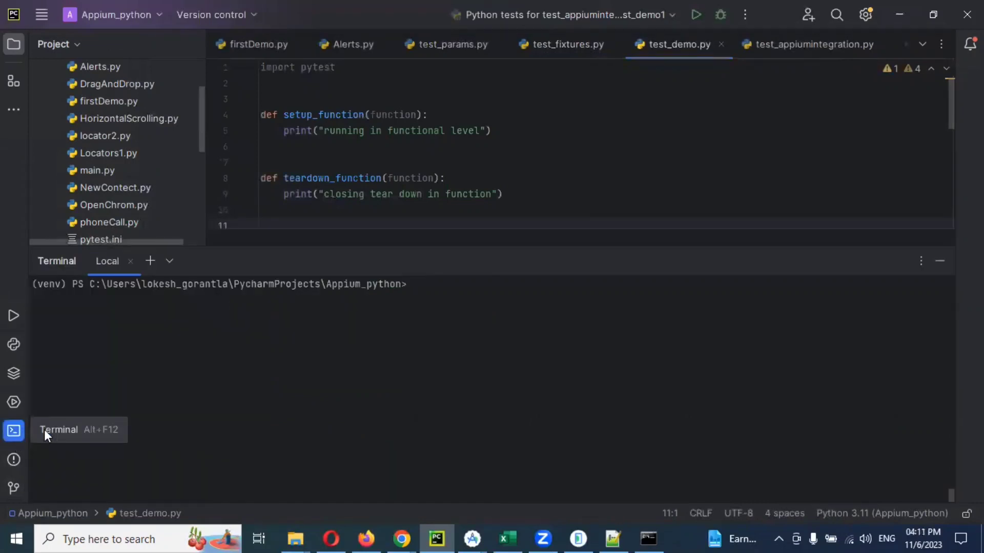
Step: Run pytest -v -s -k test_appiumintegration.py with a malformed --htmlreport.html option, which fails as unrecognized
type("clear")
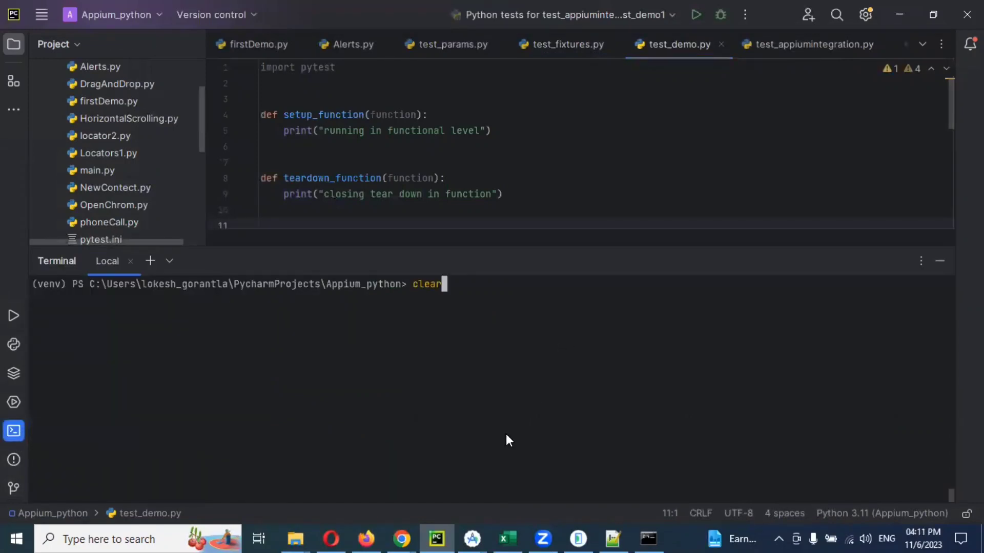
type("pytest -v -s -k test_appiumintegration.py")
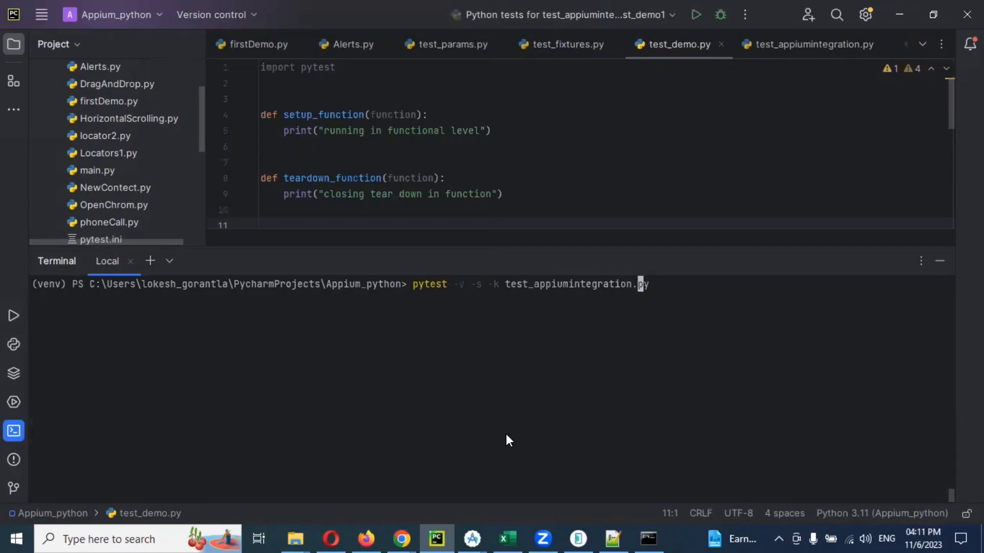
mouse_move(480, 434)
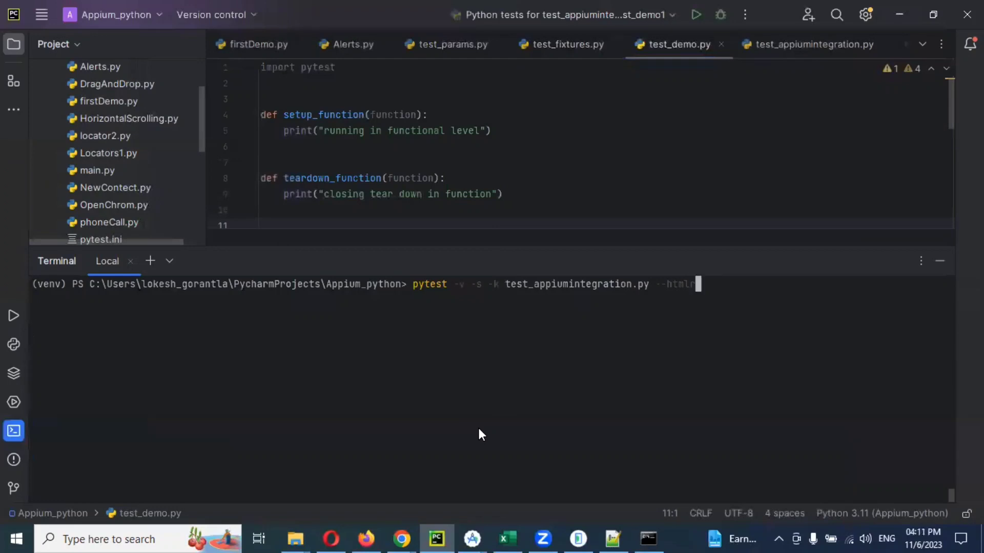
type("report")
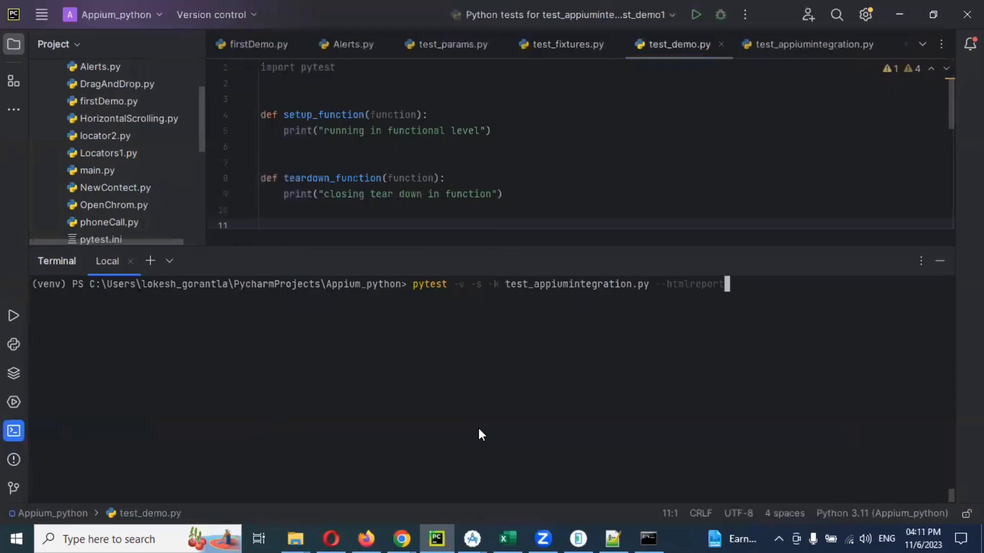
type(".html")
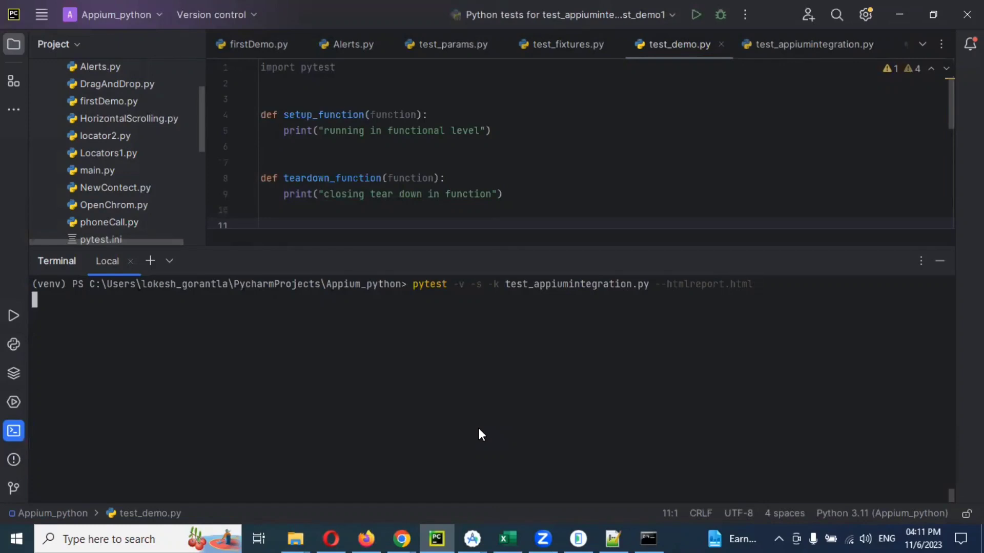
key("Return")
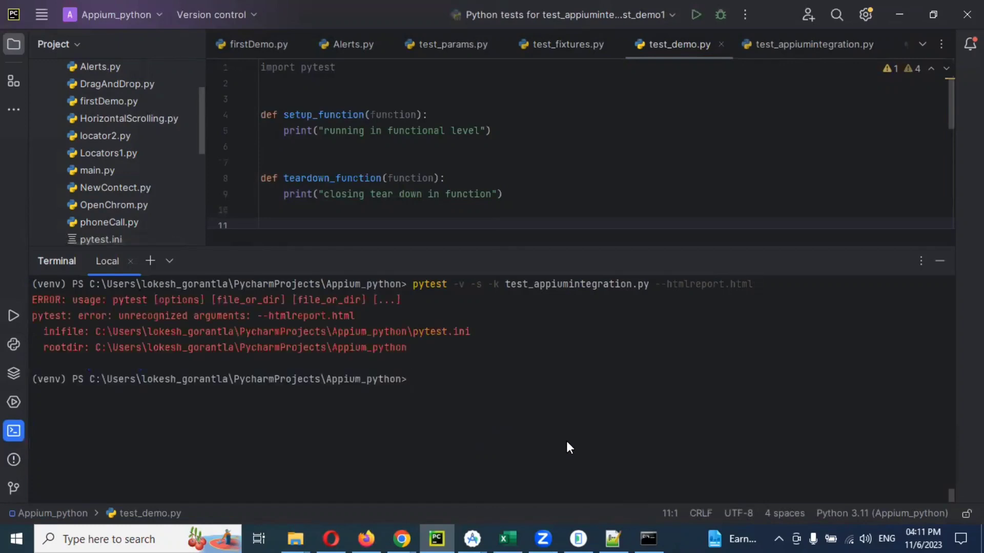
mouse_move(357, 402)
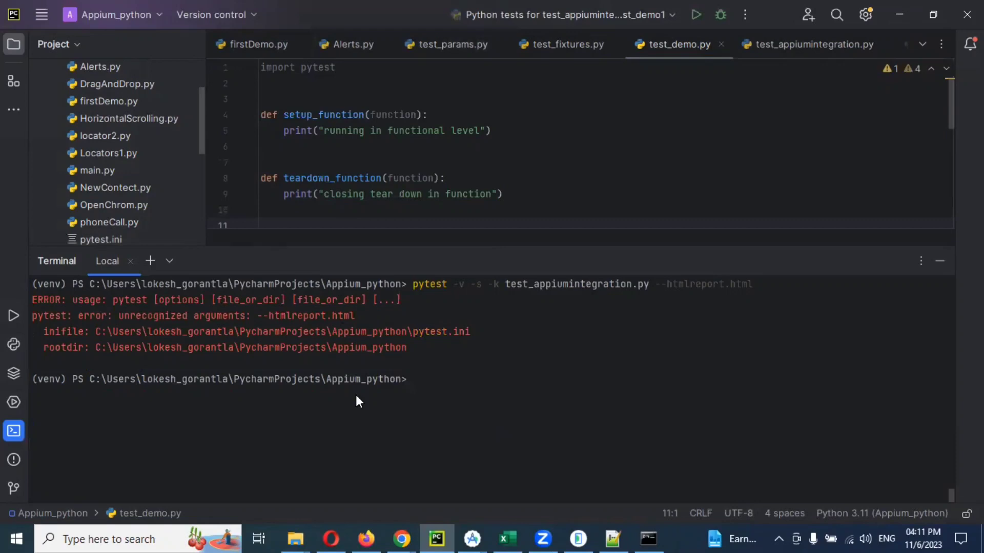
mouse_move(289, 376)
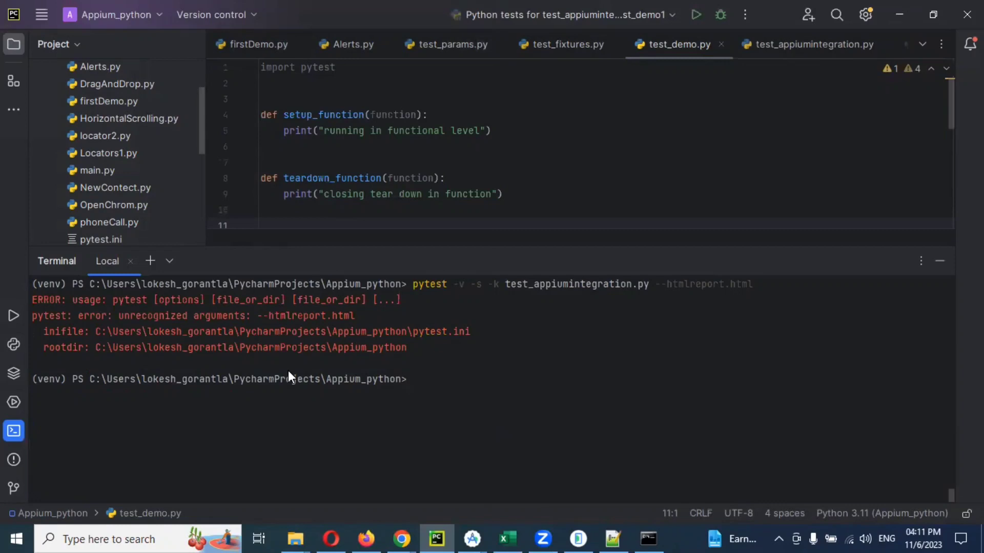
mouse_move(167, 185)
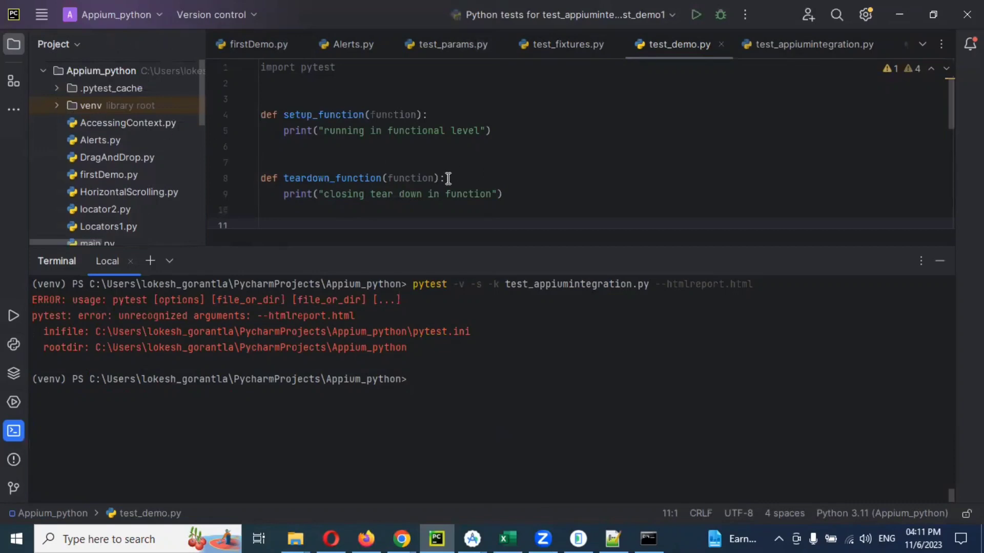
mouse_move(231, 192)
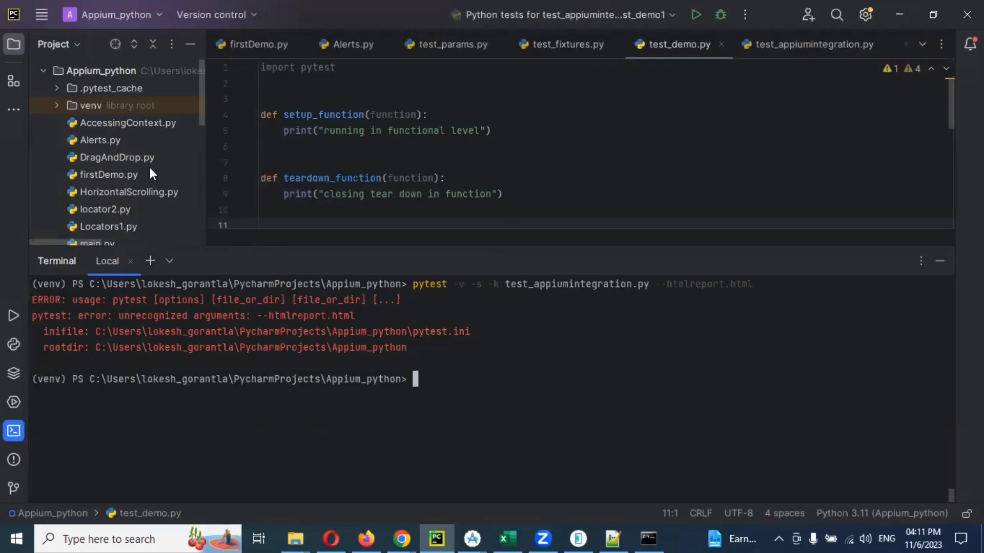
scroll("down", 3)
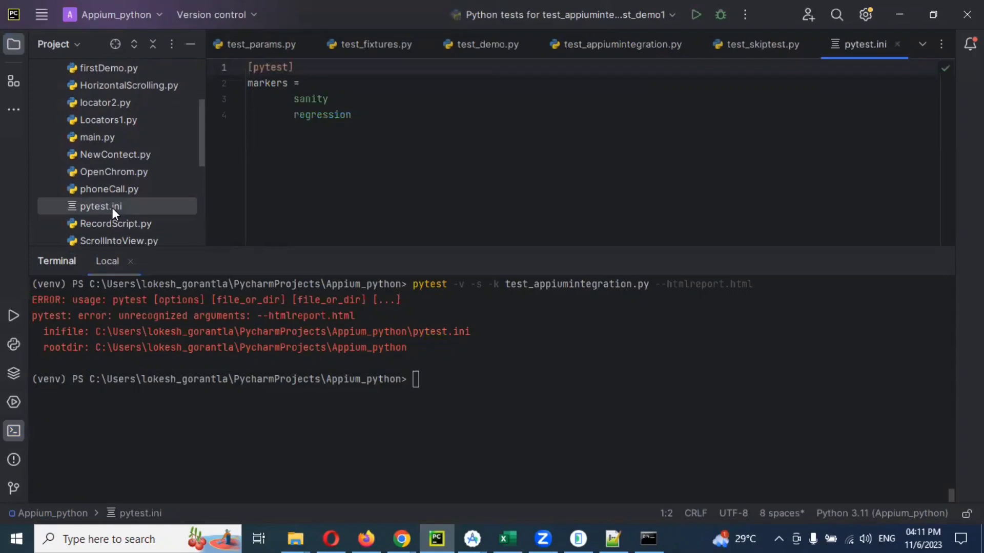
mouse_move(491, 398)
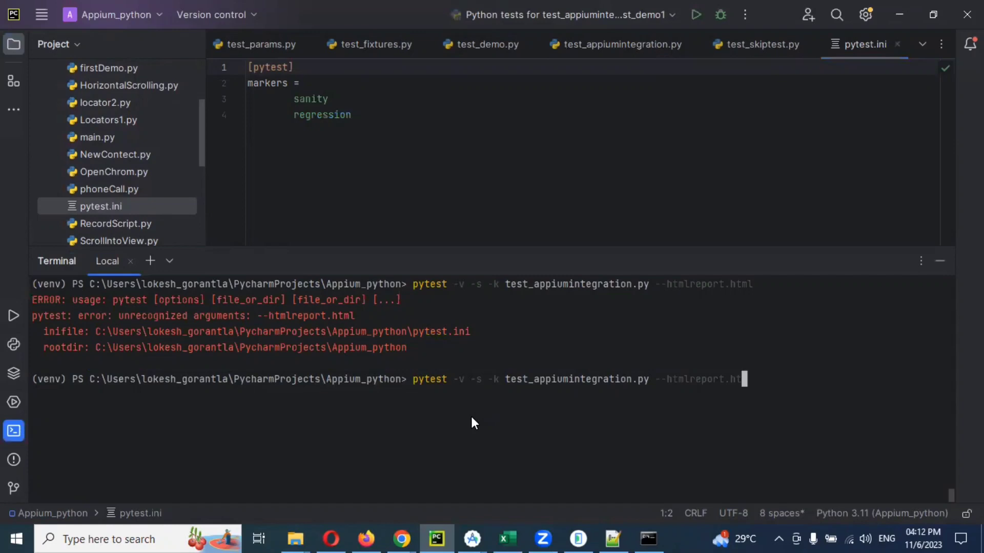
Step: Correct the option to --html=Report/report.html and rerun pytest, starting the session on test_demo1
key("Backspace")
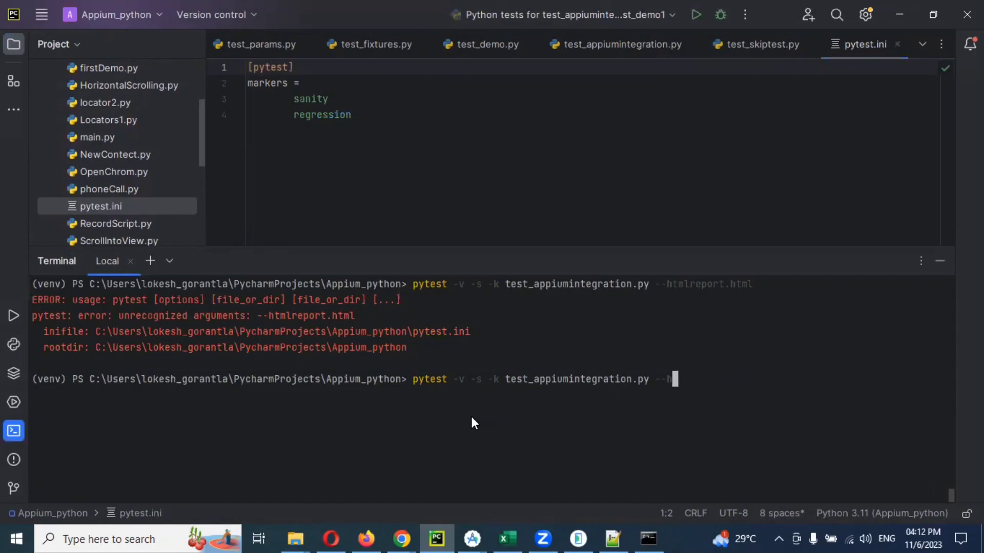
key("Backspace")
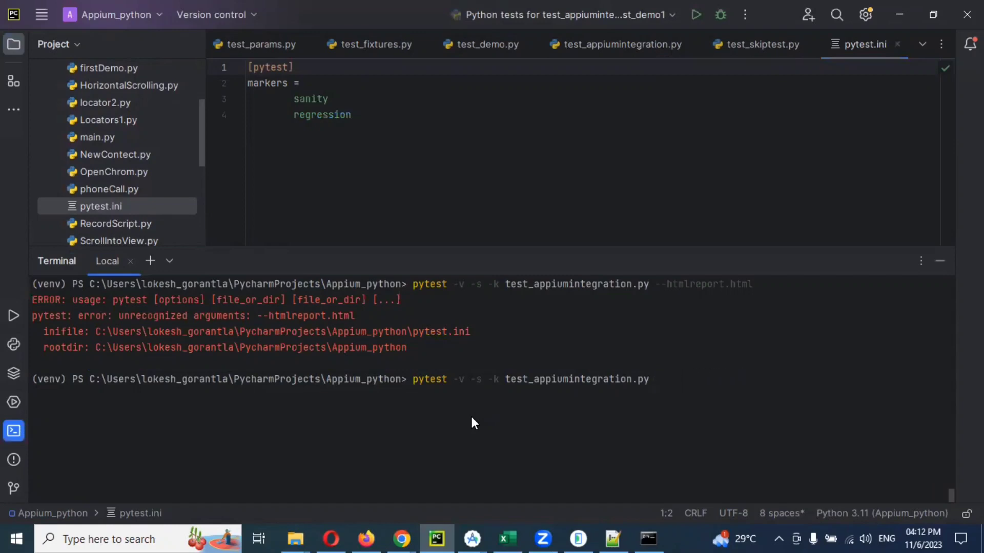
type("--html=")
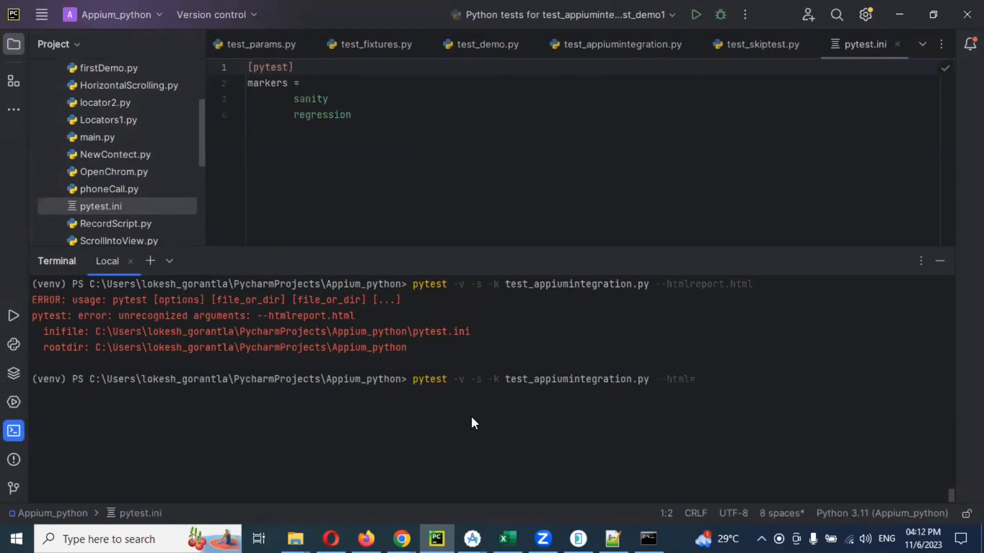
type("Report")
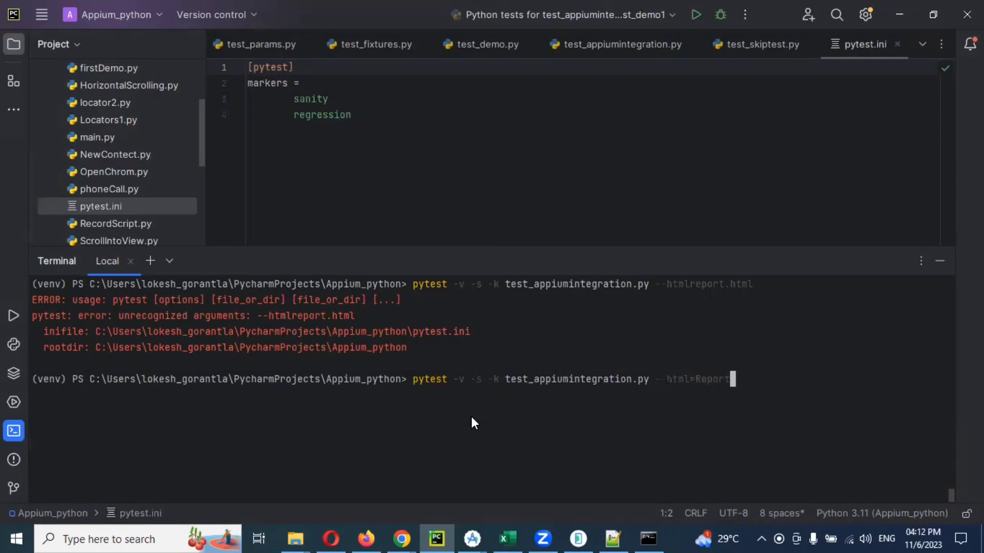
type("/r")
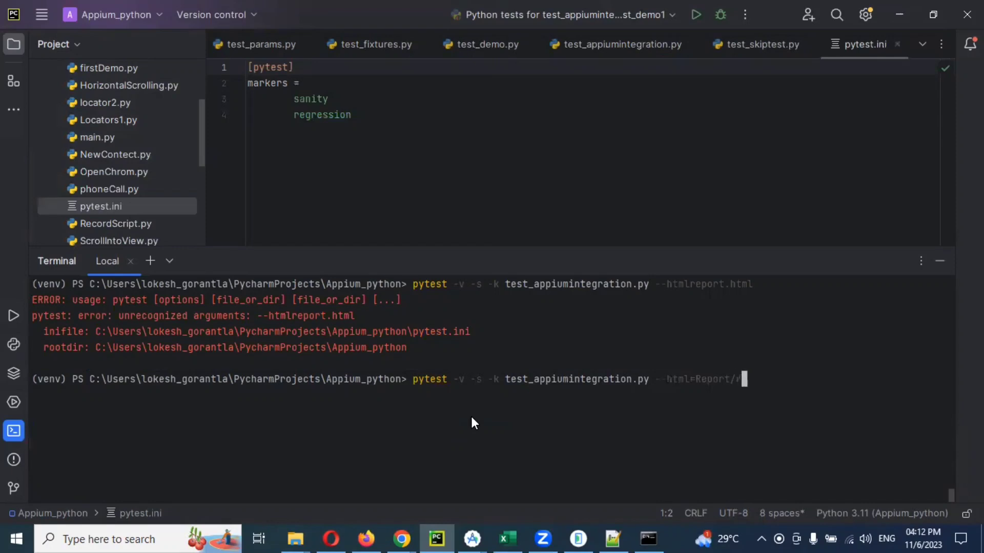
type("report.html")
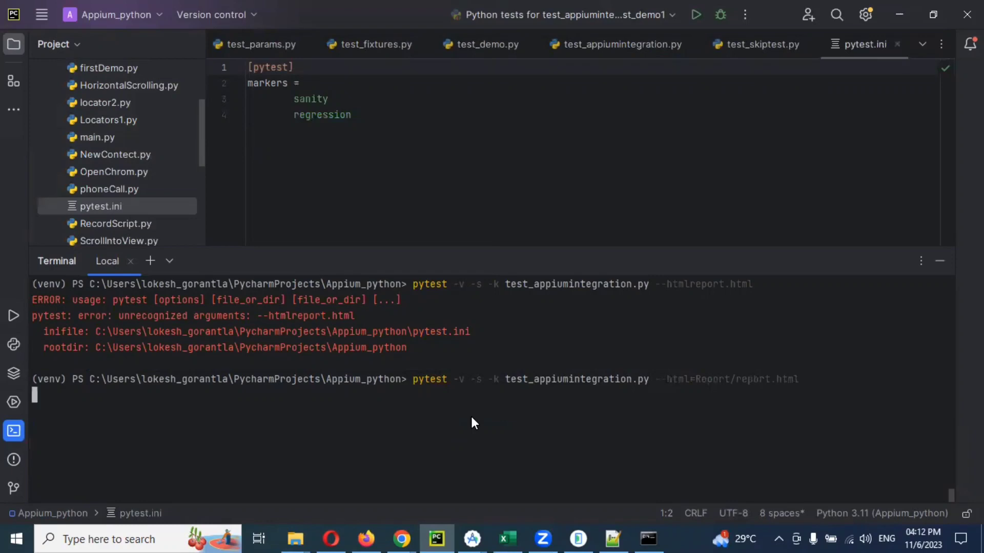
key("Return")
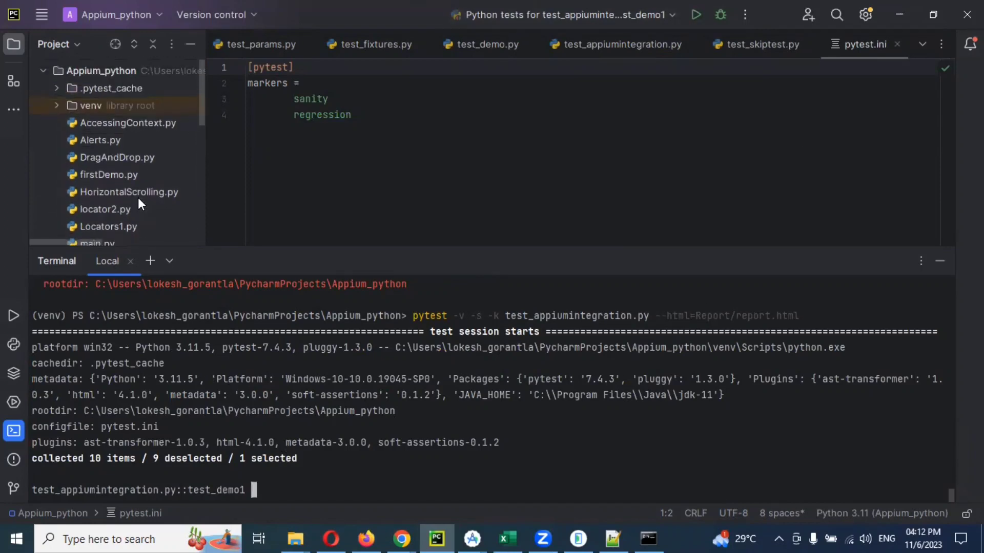
Step: Expand the new Report folder and load report.html's source in the editor
left_click(577, 539)
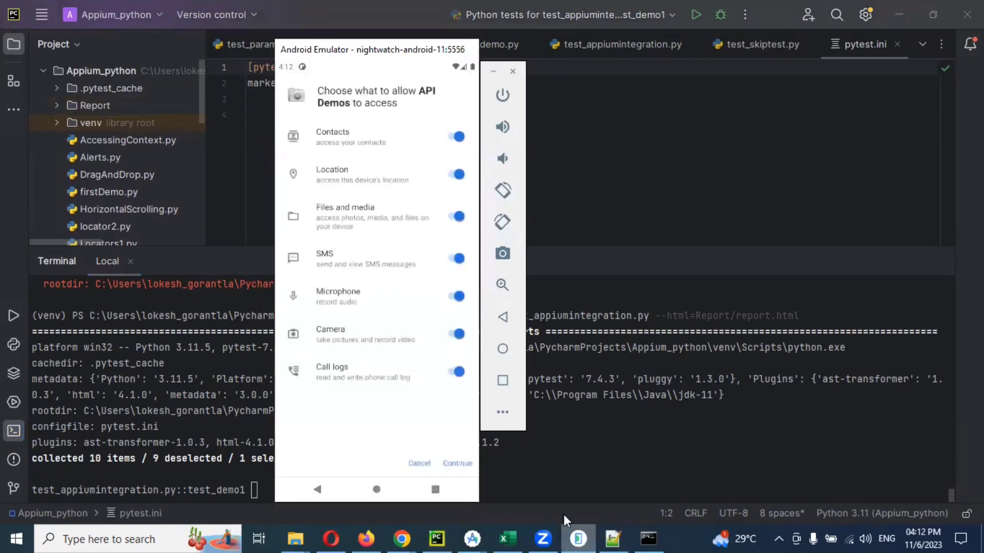
left_click(457, 464)
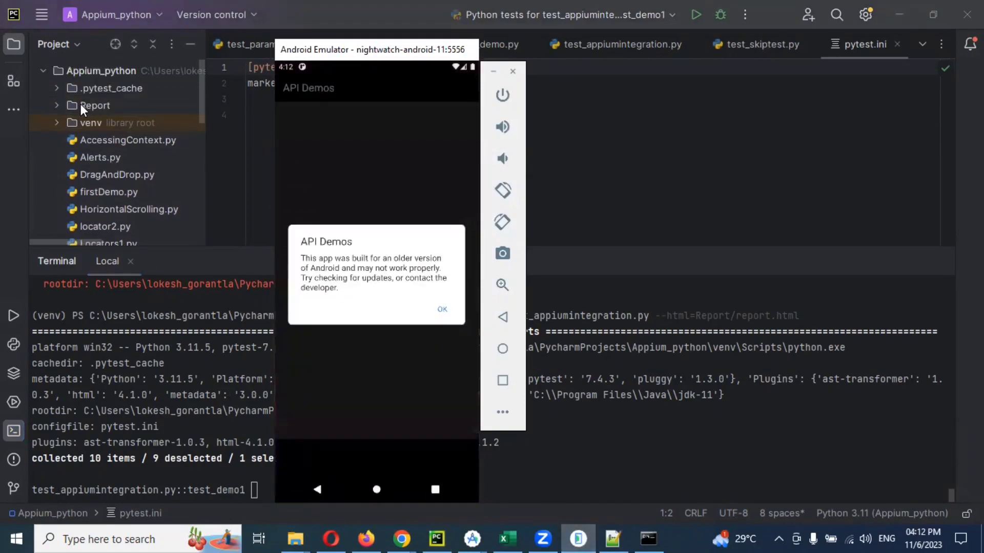
left_click(441, 309)
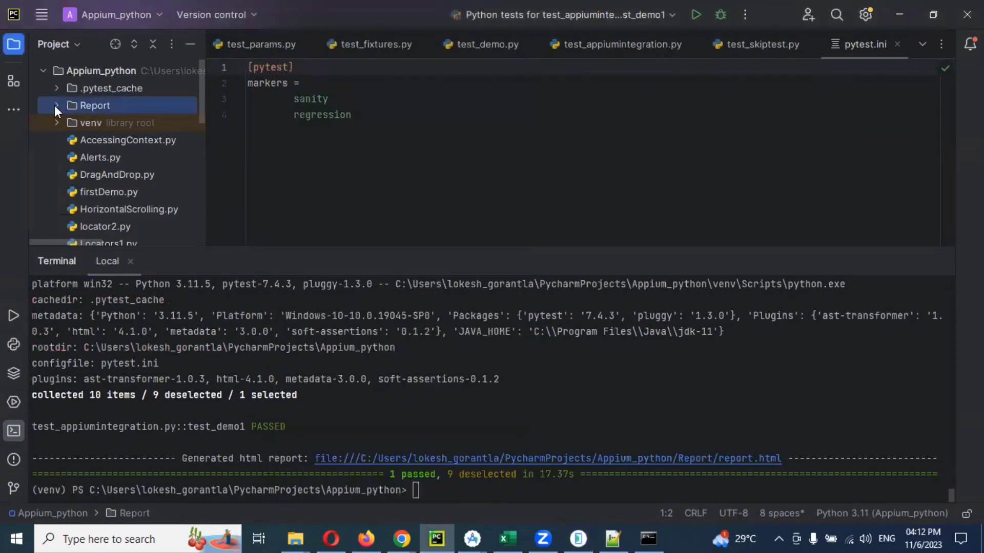
left_click(55, 105)
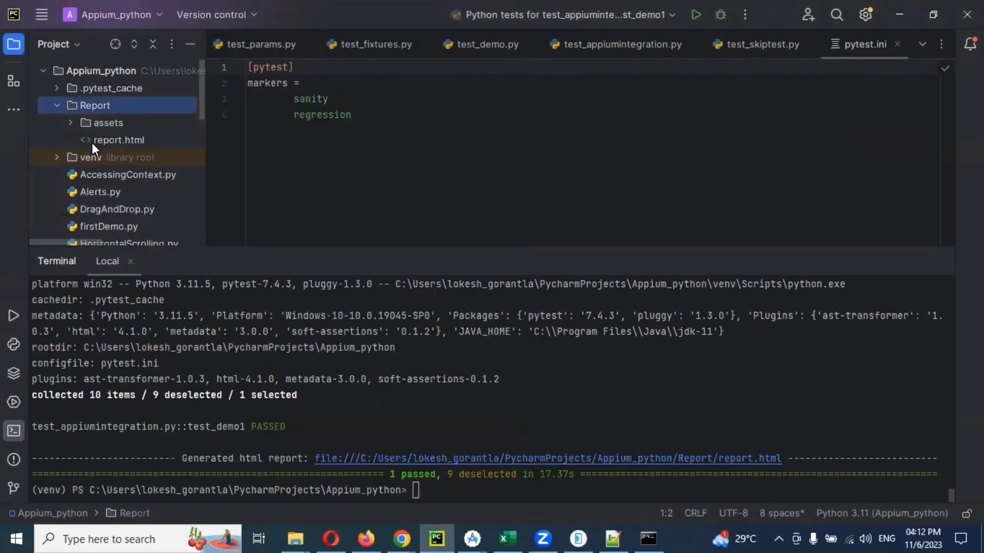
left_click(117, 141)
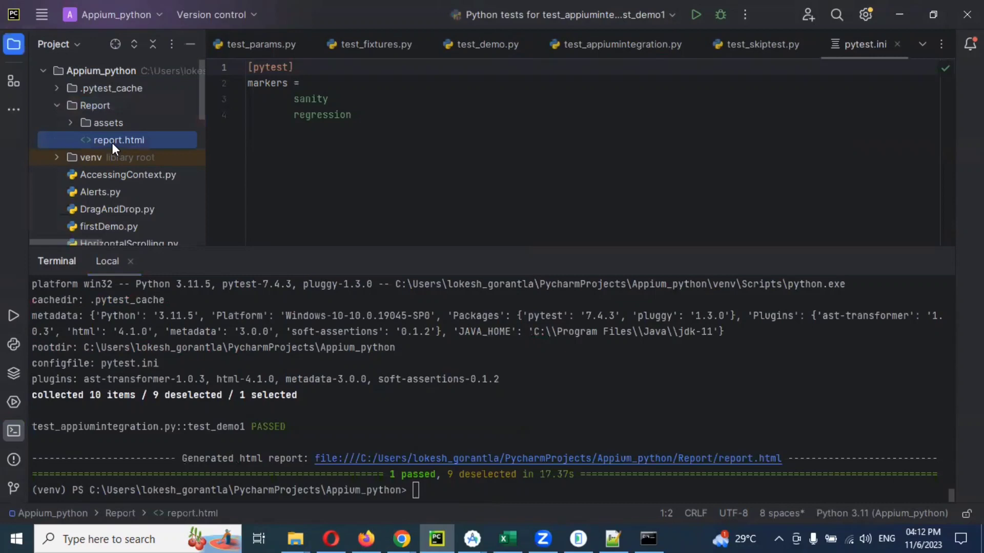
double_click(117, 140)
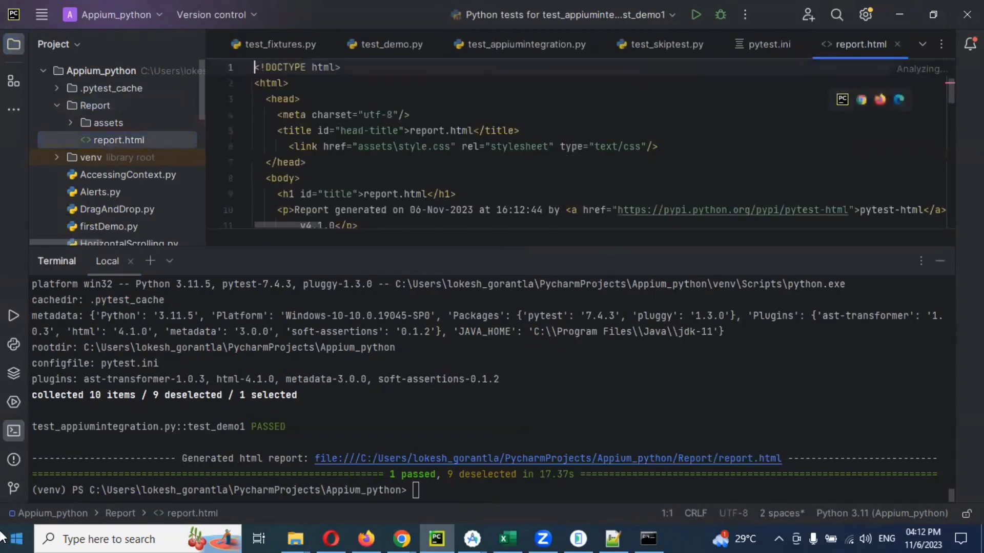
mouse_move(861, 100)
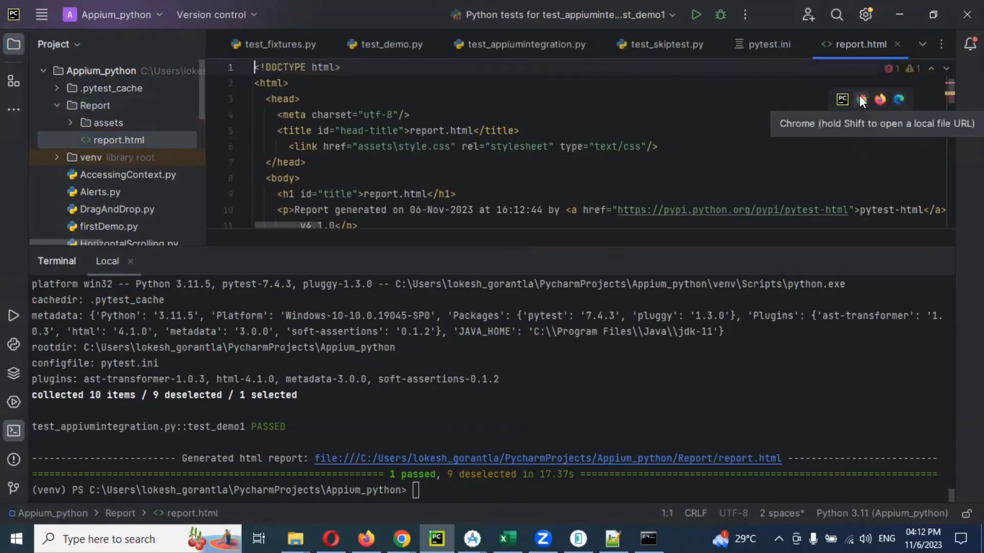
Step: Attempt Chrome, hit the browser error, and render report.html in the built-in preview instead
left_click(861, 99)
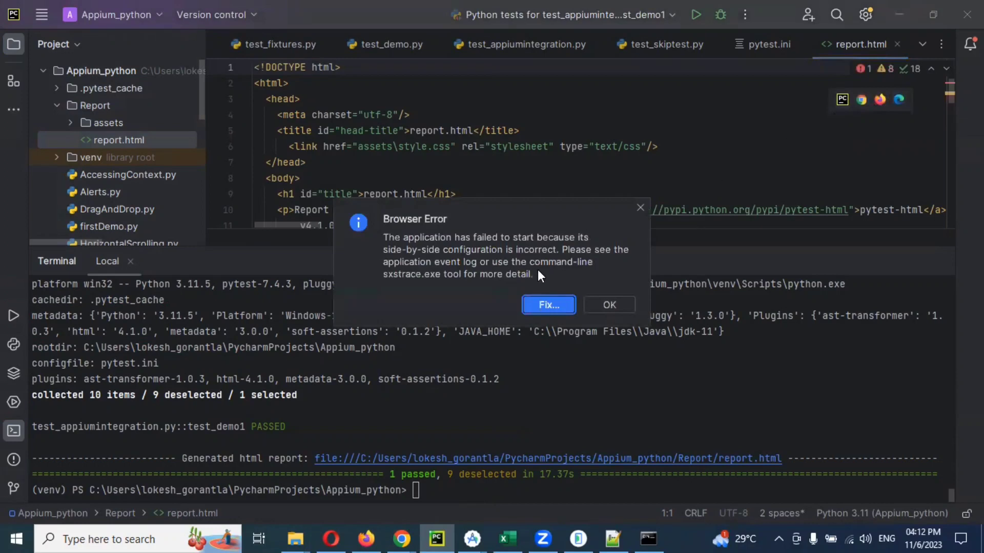
mouse_move(652, 208)
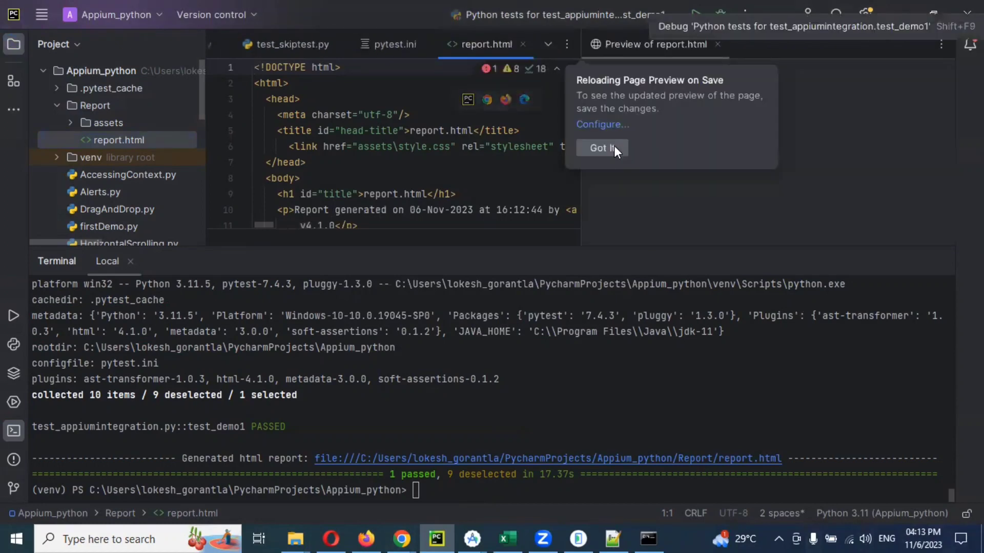
left_click(602, 147)
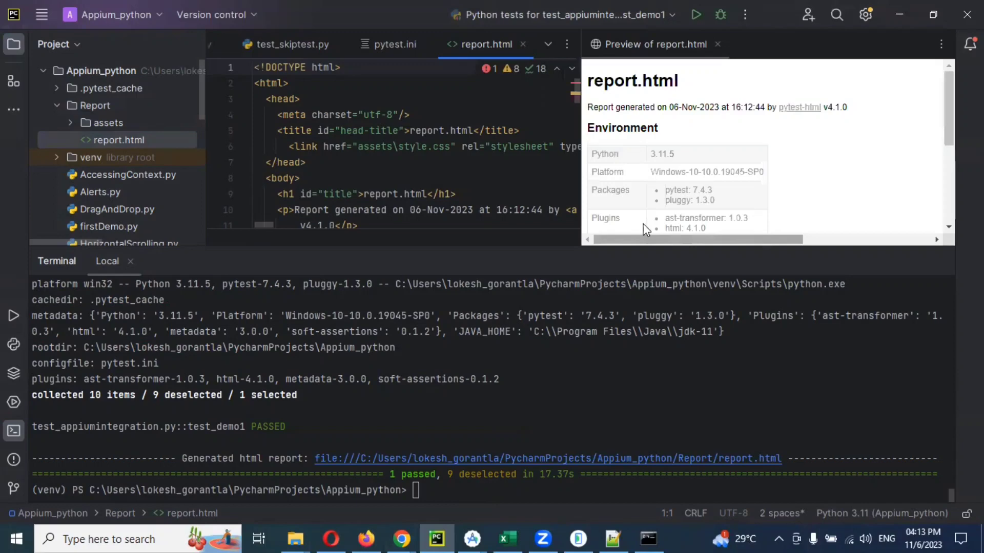
mouse_move(708, 245)
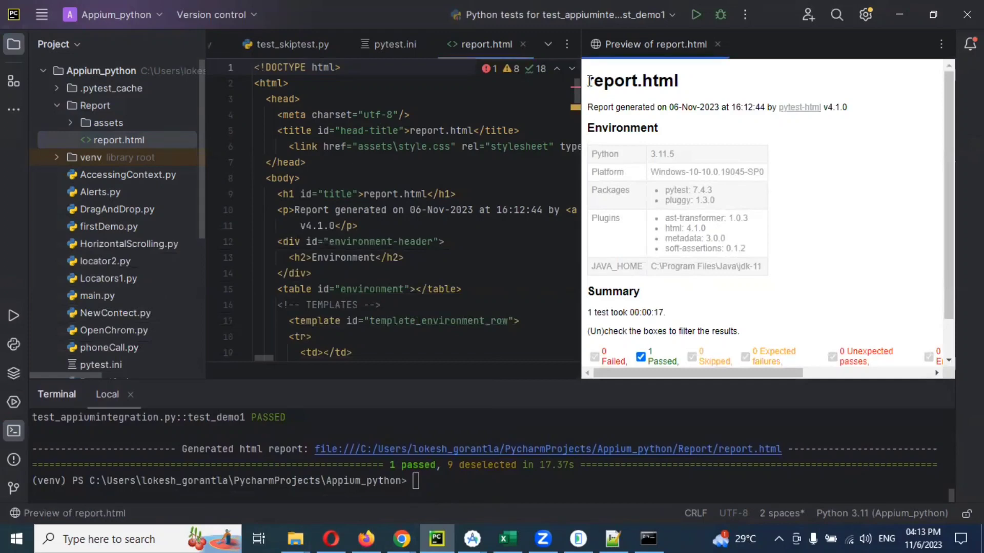
Step: Scroll the preview to the Summary showing test_demo1 passed in 17 seconds, then back to the environment table
double_click(631, 80)
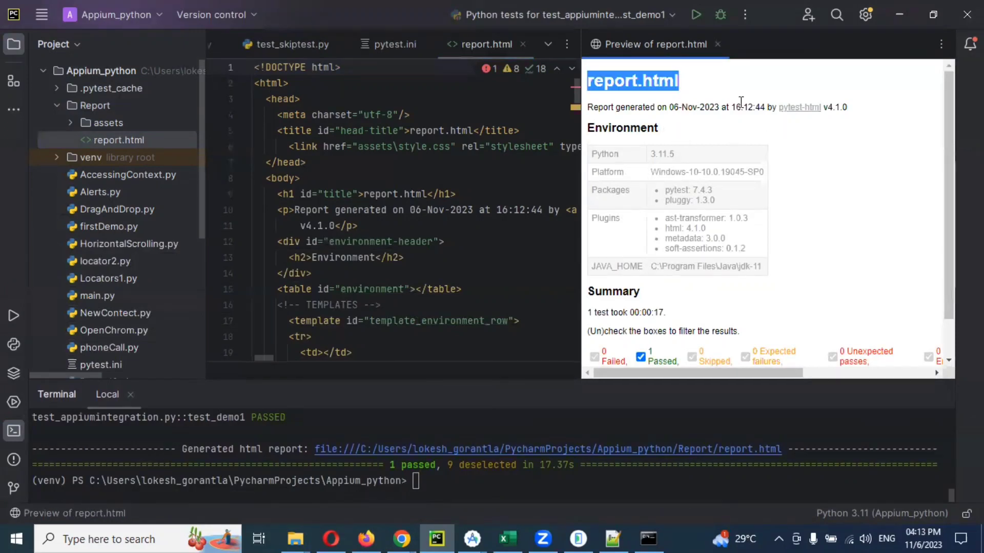
mouse_move(668, 151)
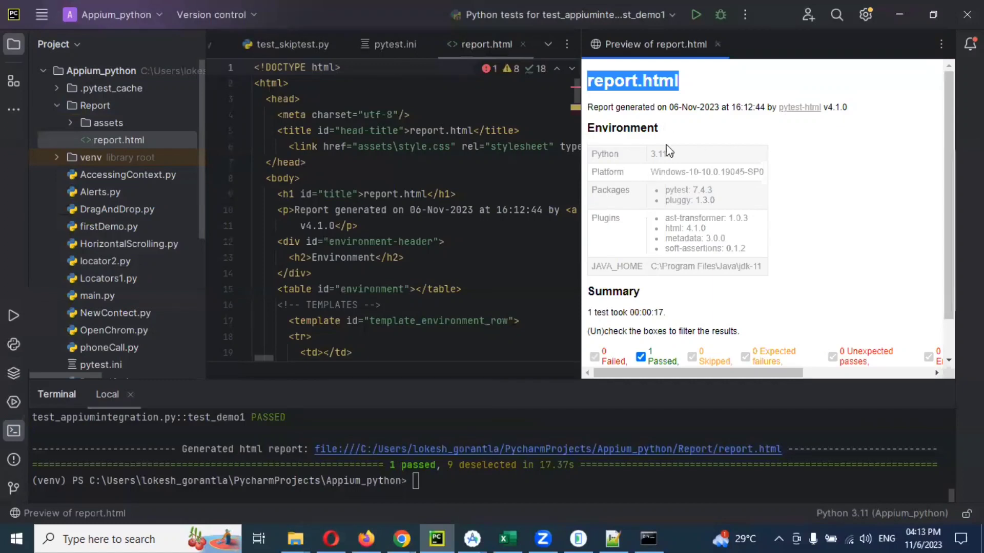
scroll("down", 3)
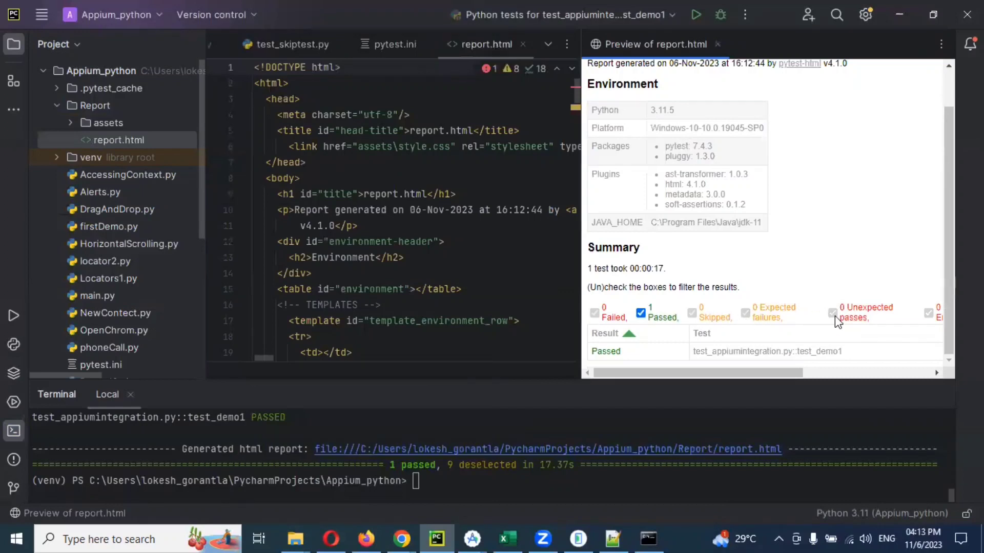
scroll("right", 3)
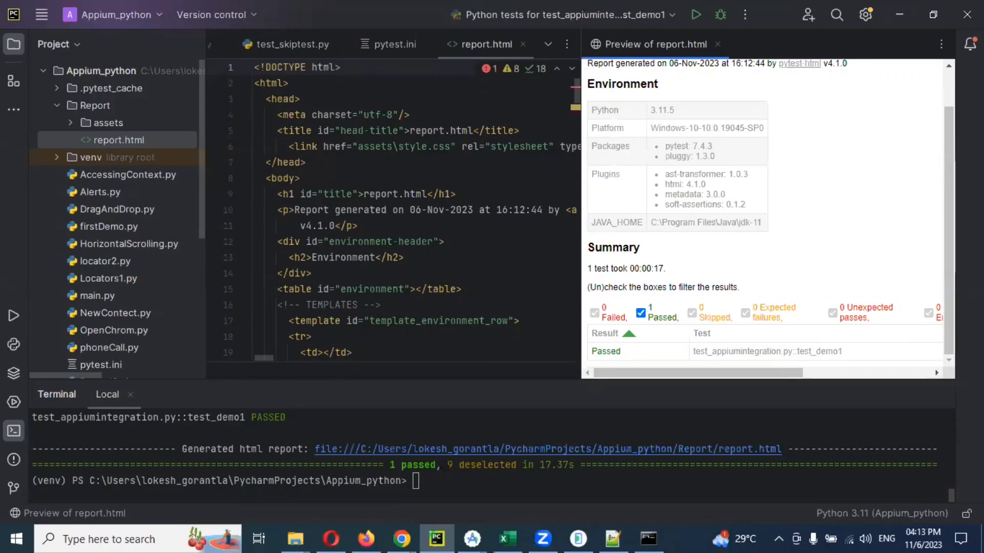
scroll("up", 3)
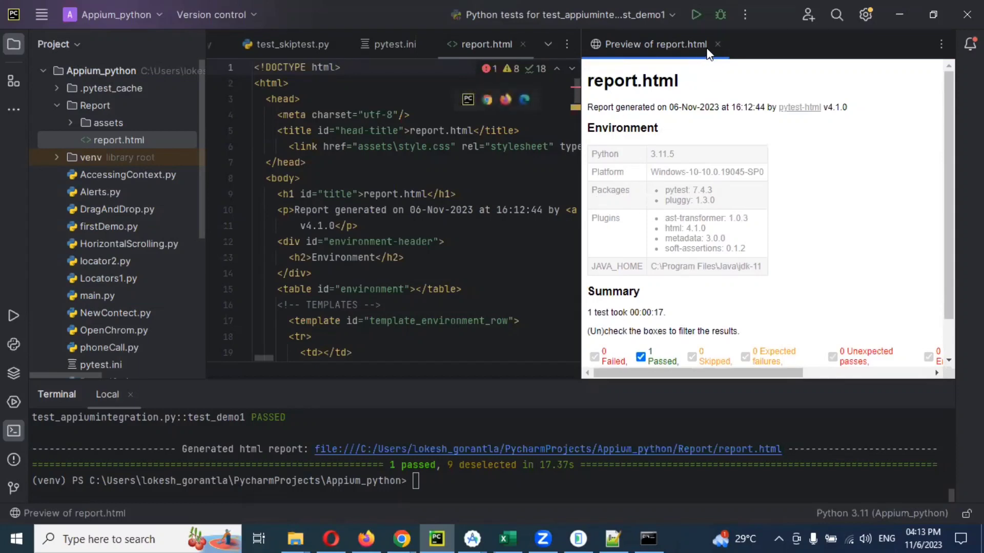
mouse_move(725, 56)
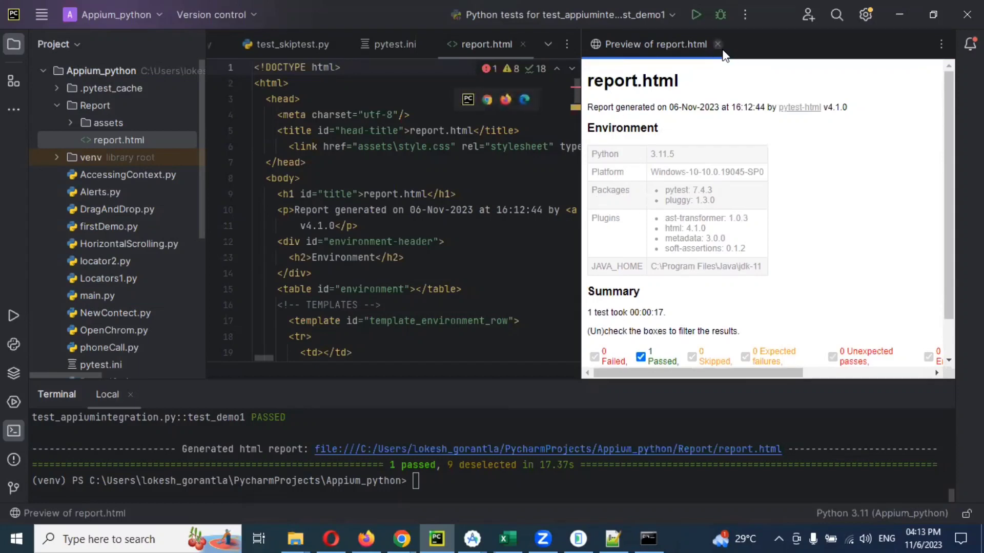
Step: Close the 'Preview of report.html' tab, leaving the HTML source full width
left_click(718, 44)
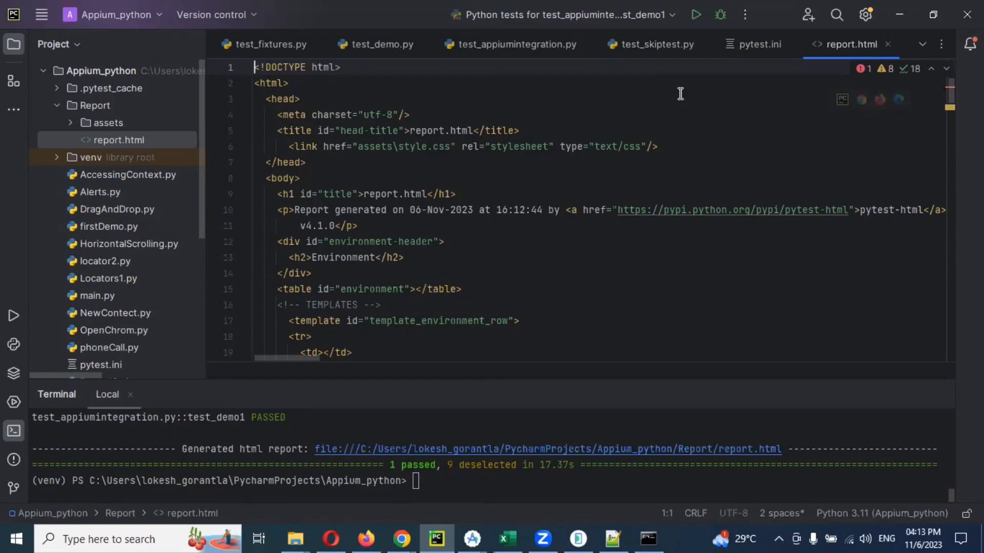
mouse_move(739, 474)
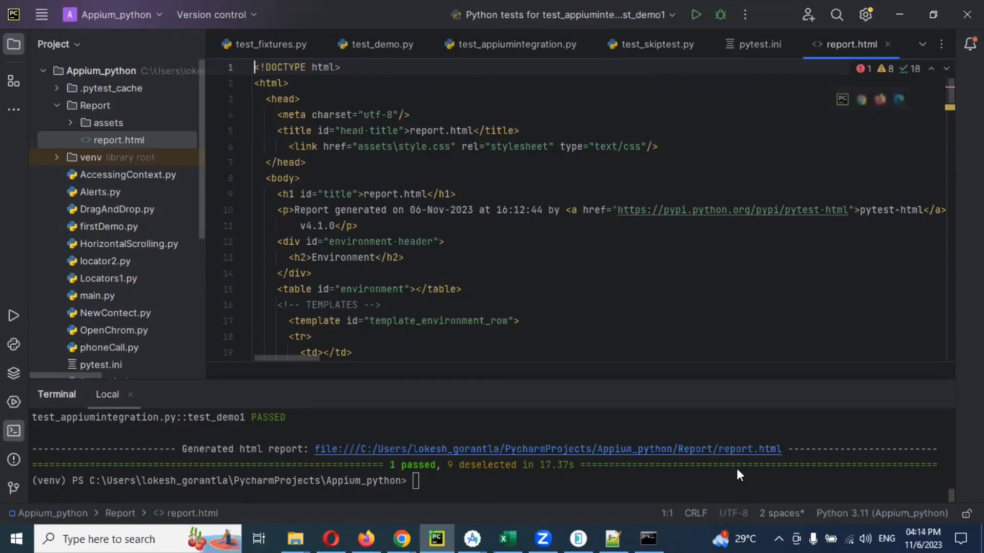